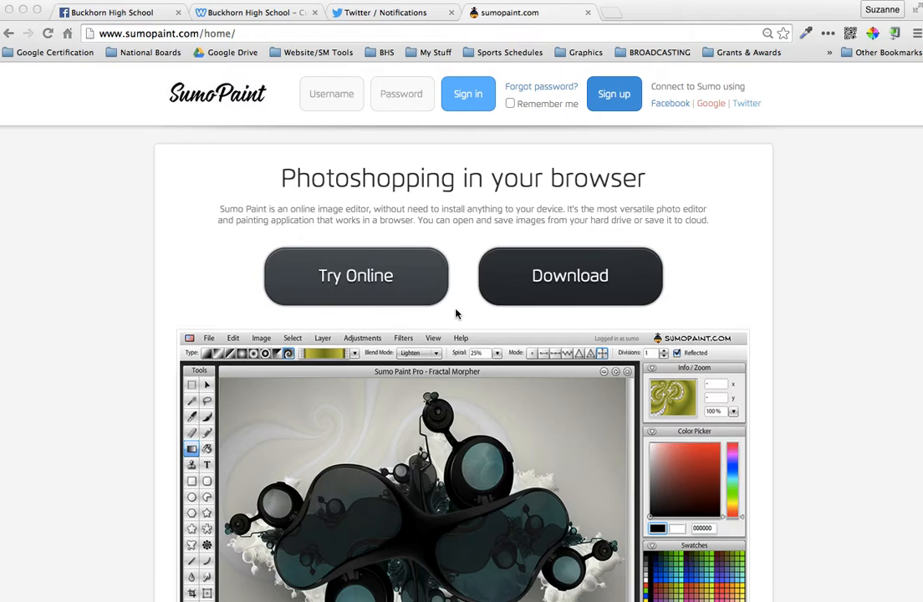
{"action": "mouse_move", "coordinate": [495, 378]}
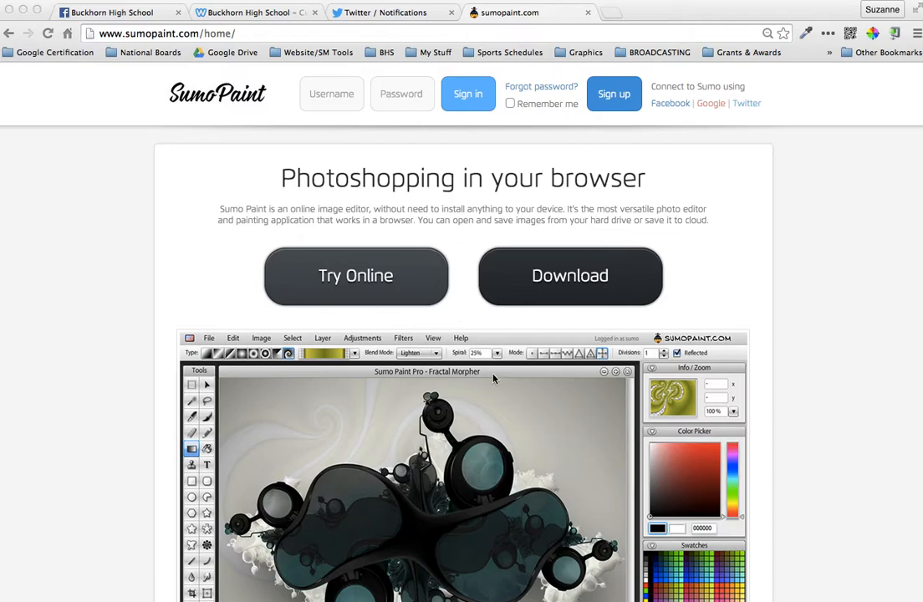
{"action": "mouse_move", "coordinate": [81, 261]}
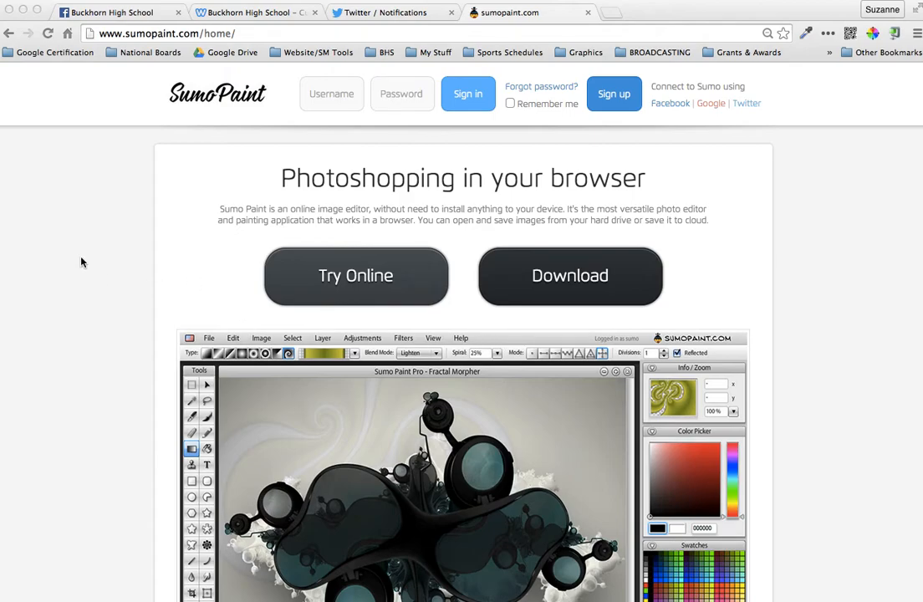
{"action": "mouse_move", "coordinate": [144, 52]}
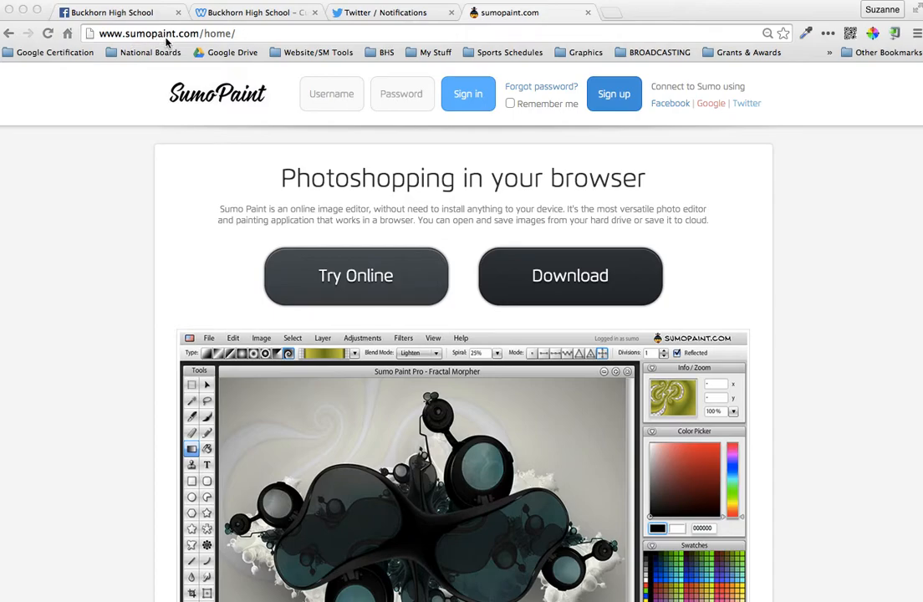
{"action": "mouse_move", "coordinate": [184, 234]}
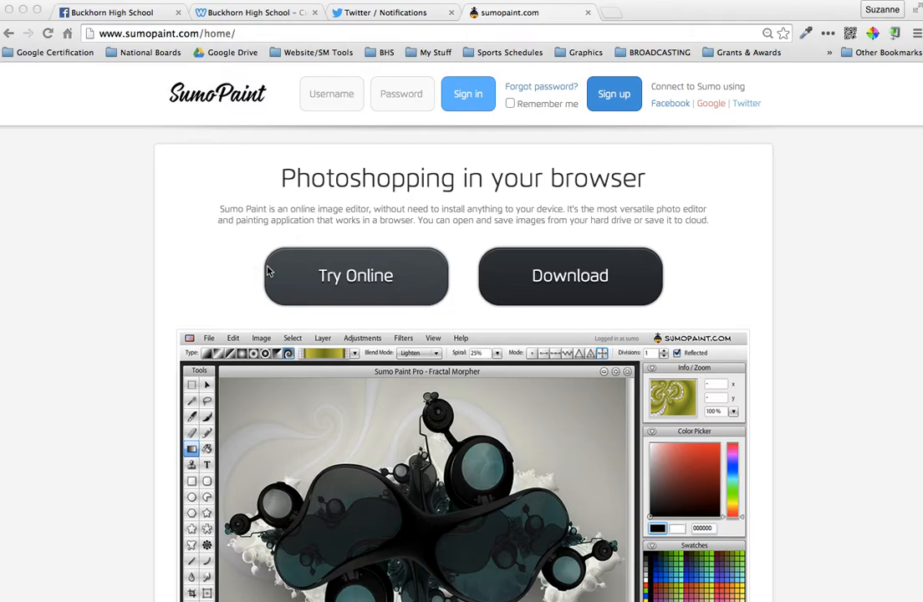
{"action": "mouse_move", "coordinate": [347, 283]}
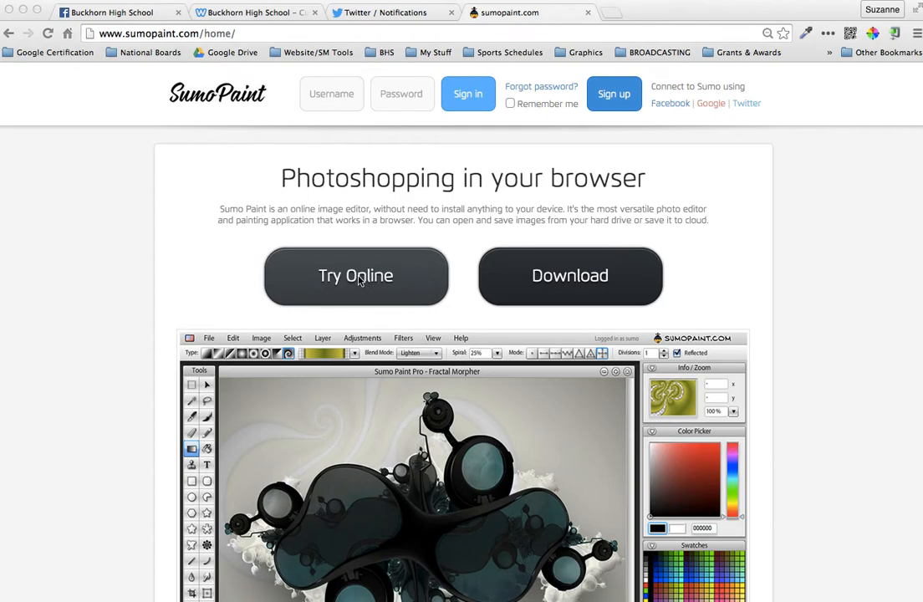
Step: Launch the Sumo Paint online editor with a blank white canvas
{"action": "left_click", "coordinate": [355, 275]}
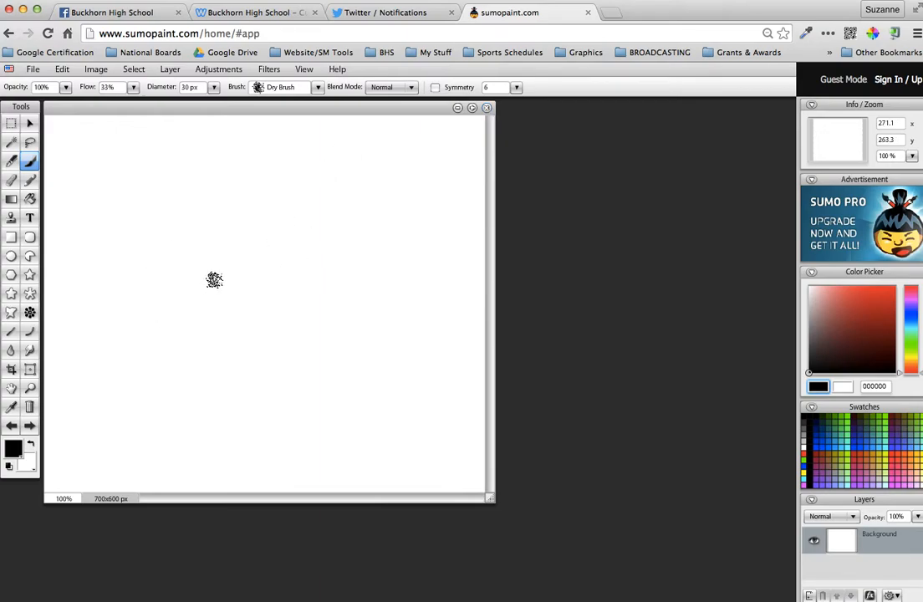
{"action": "mouse_move", "coordinate": [528, 87]}
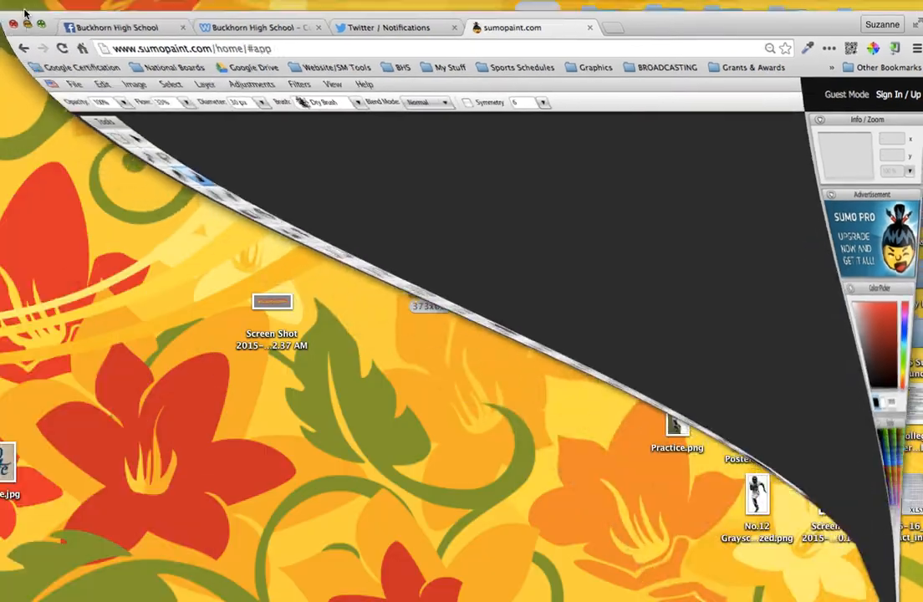
Step: Check the 373x692.png photo's info in Finder, confirming 373 × 692 dimensions, then close it
{"action": "right_click", "coordinate": [431, 276]}
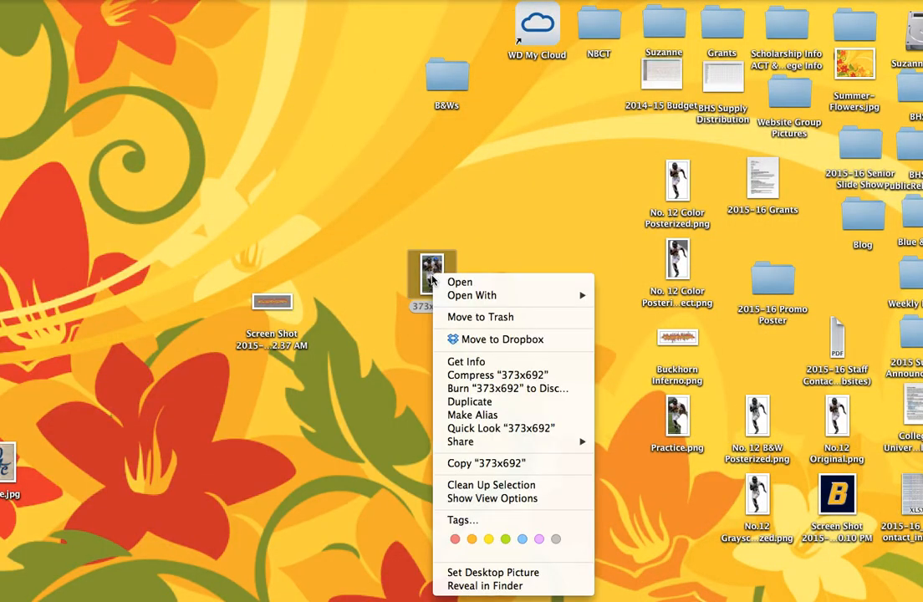
{"action": "mouse_move", "coordinate": [460, 280]}
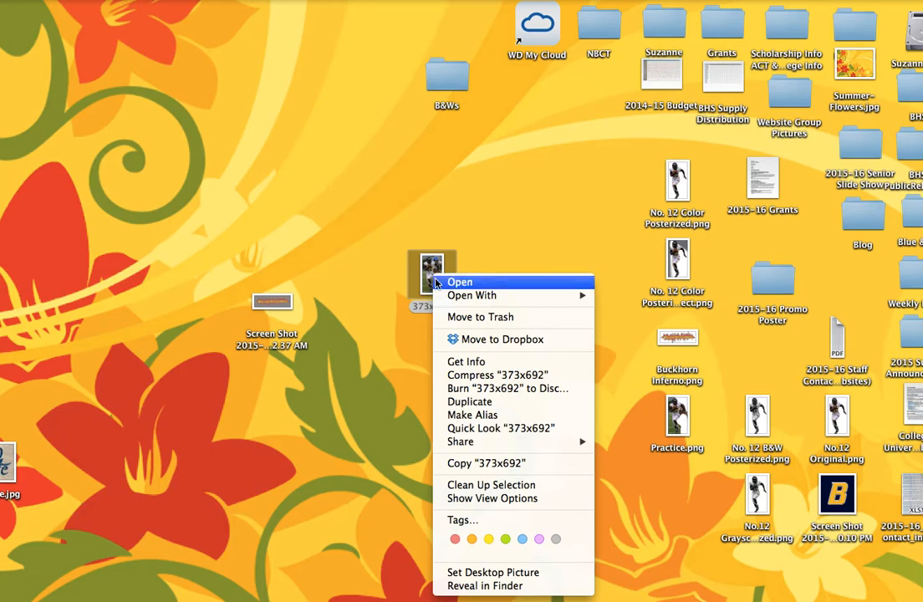
{"action": "left_click", "coordinate": [465, 361]}
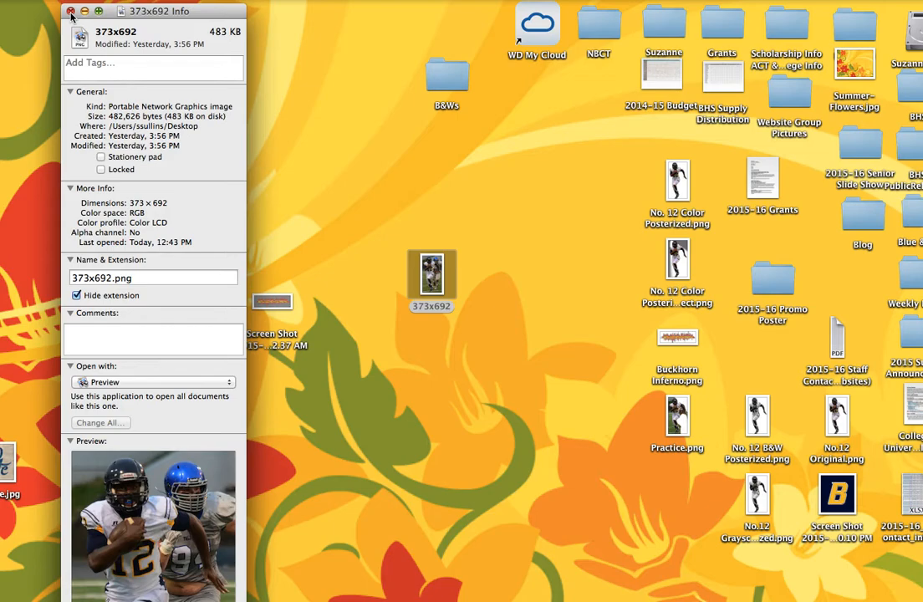
{"action": "left_click", "coordinate": [70, 10]}
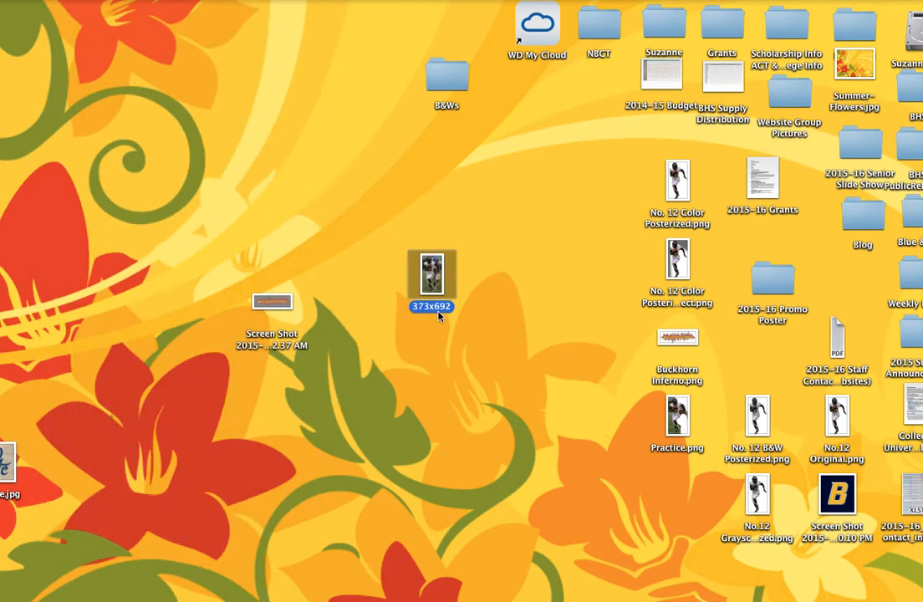
{"action": "mouse_move", "coordinate": [458, 325]}
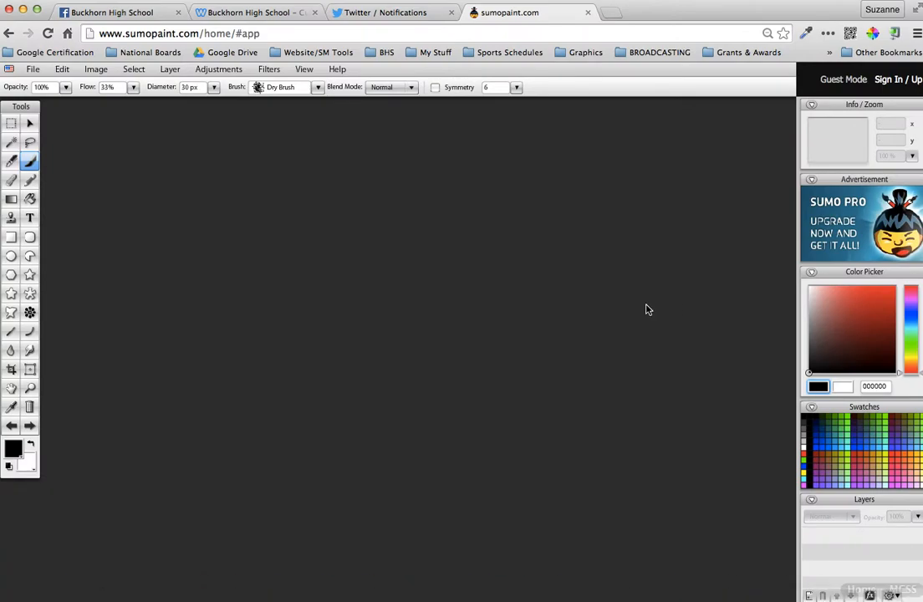
Step: Start a new image named 'Practice Erasing'
{"action": "left_click", "coordinate": [34, 69]}
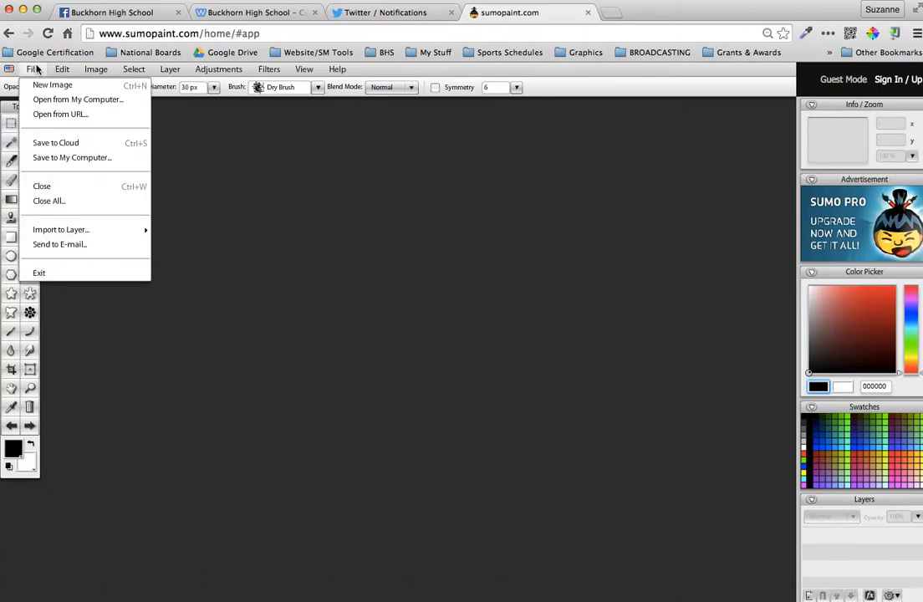
{"action": "left_click", "coordinate": [52, 84]}
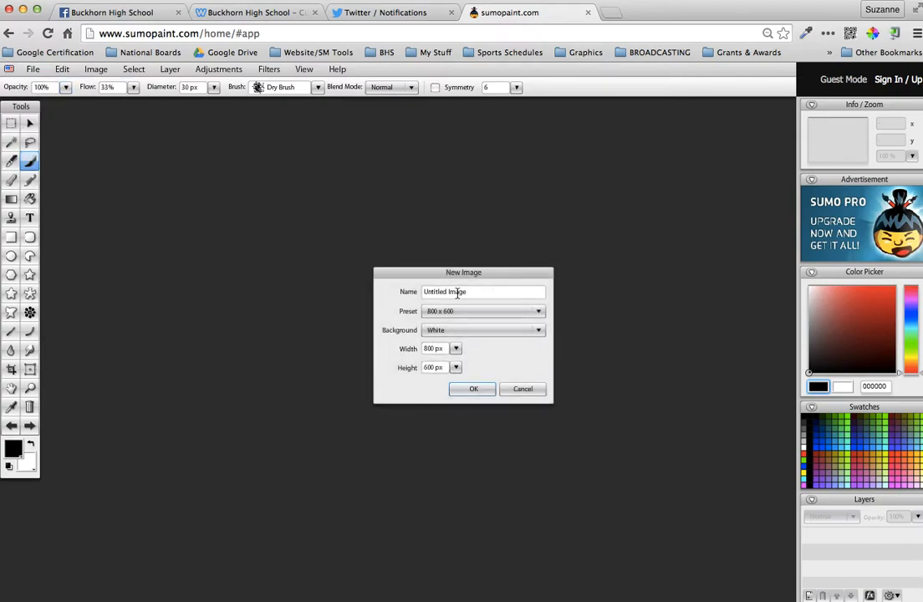
{"action": "type", "text": "Pi"}
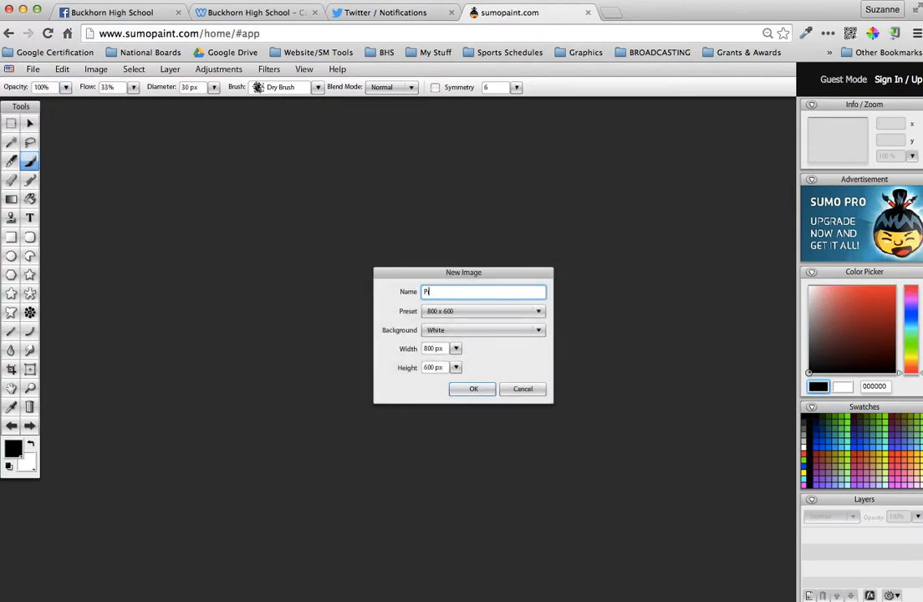
{"action": "type", "text": "ractice"}
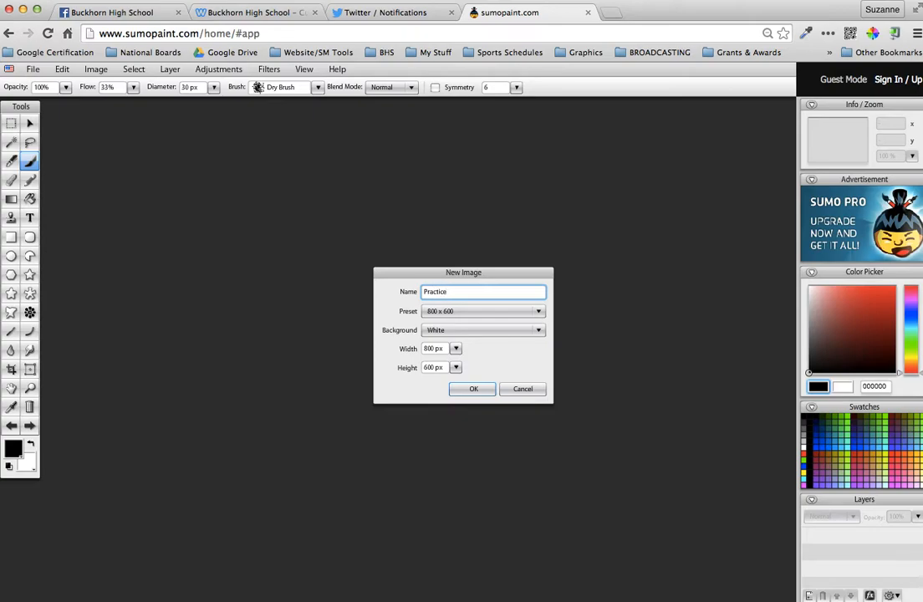
{"action": "type", "text": "Erasing"}
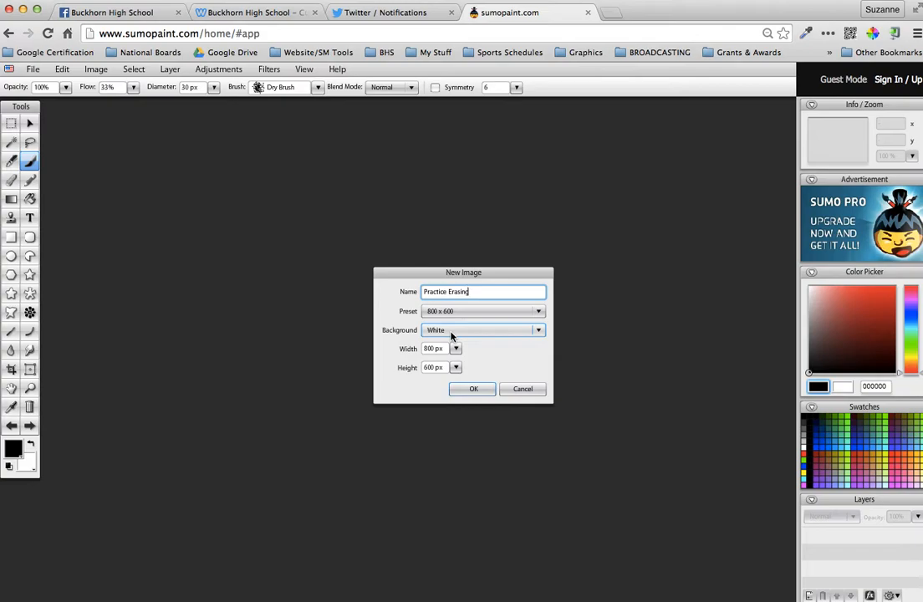
Step: Give the new image a transparent background at 373 × 692 pixels and create it
{"action": "left_click", "coordinate": [538, 329]}
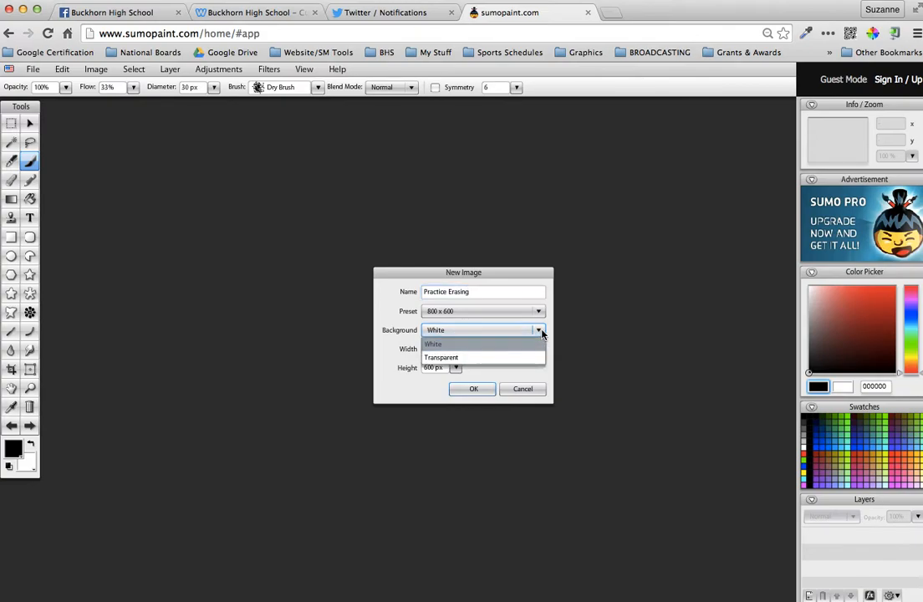
{"action": "left_click", "coordinate": [442, 357]}
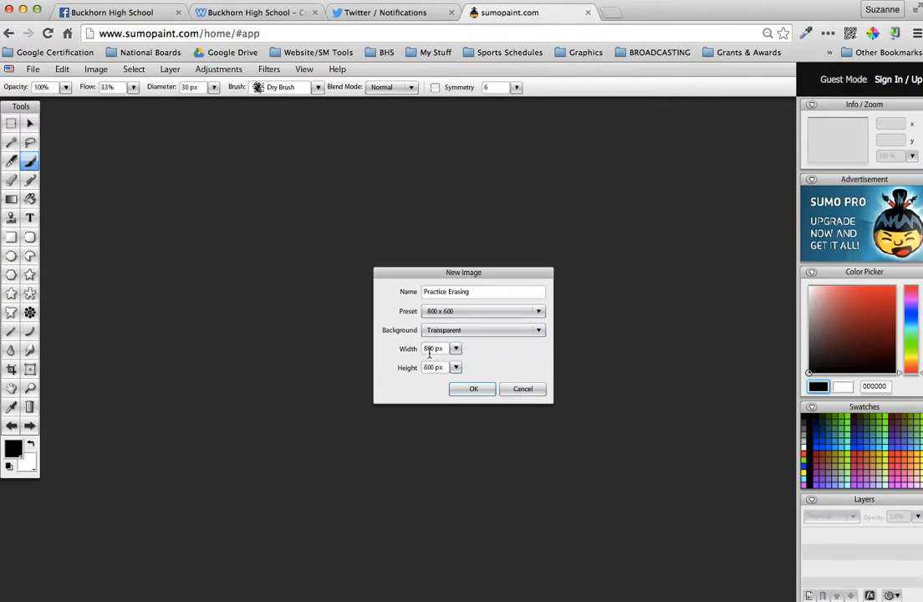
{"action": "left_click", "coordinate": [435, 350]}
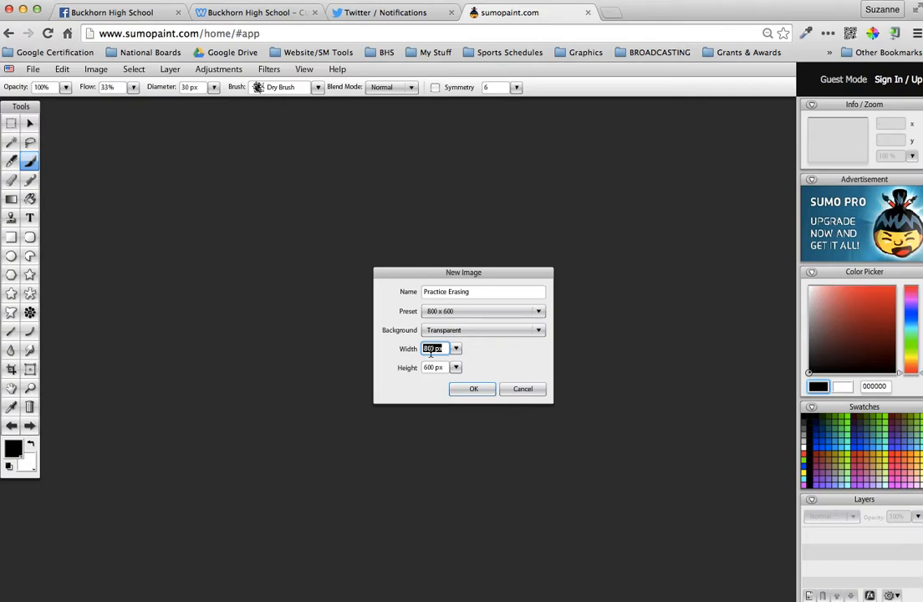
{"action": "type", "text": "375"}
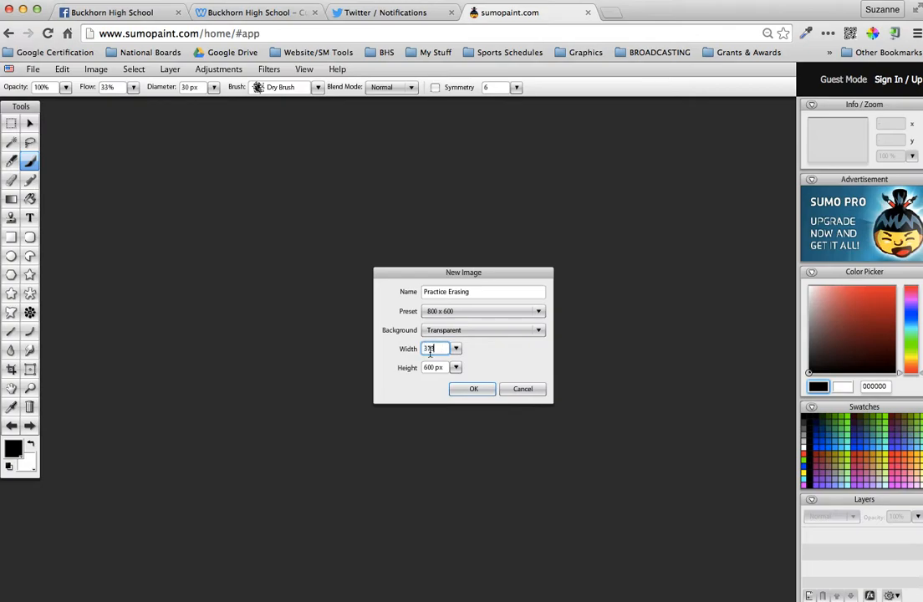
{"action": "left_click", "coordinate": [432, 368]}
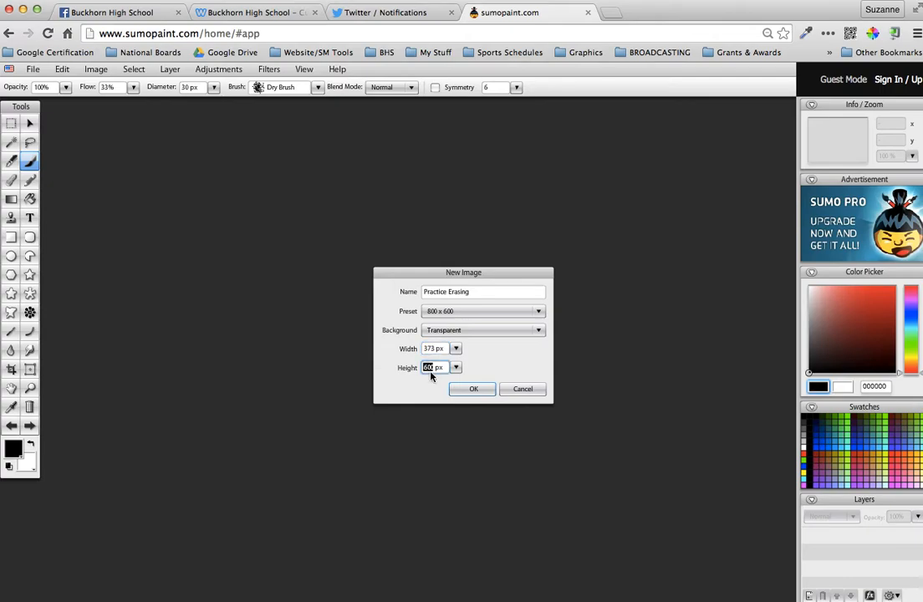
{"action": "type", "text": "692"}
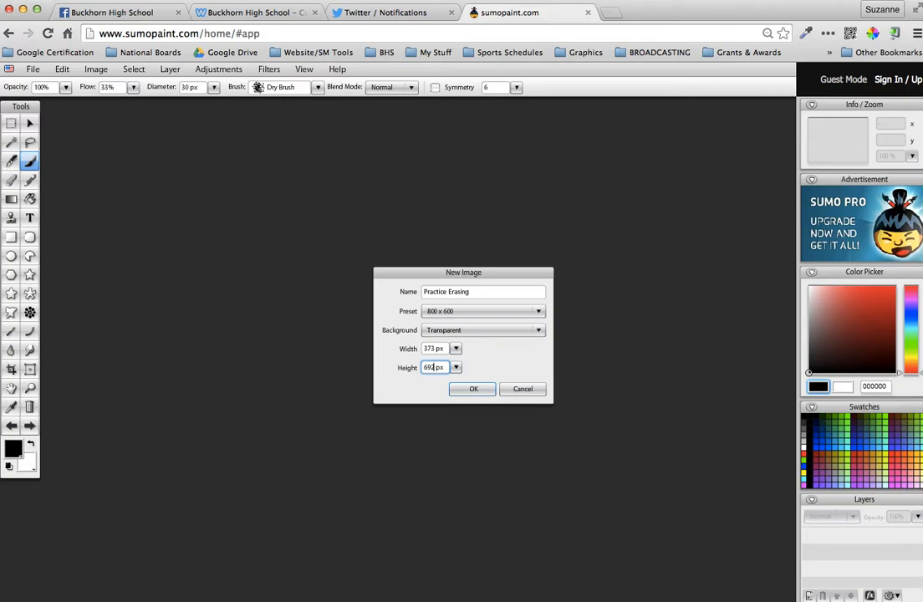
{"action": "left_click", "coordinate": [473, 388]}
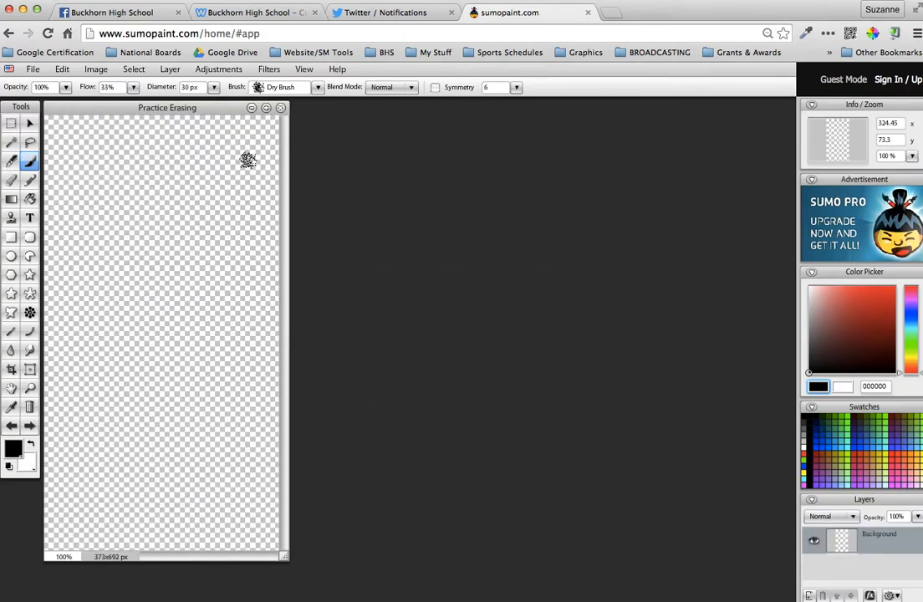
{"action": "mouse_move", "coordinate": [167, 231]}
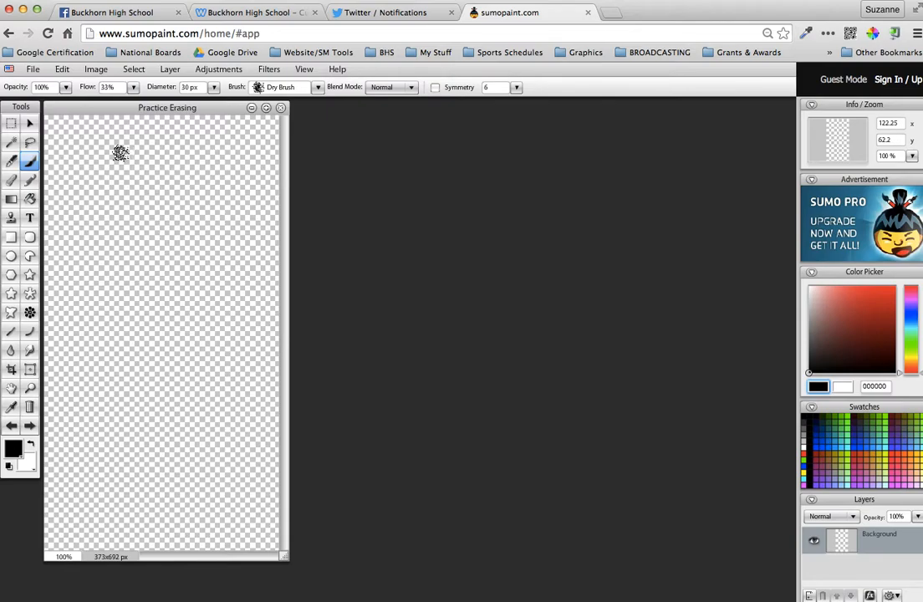
Step: Import the football photo from the computer as a new layer above the transparent background
{"action": "left_click", "coordinate": [33, 68]}
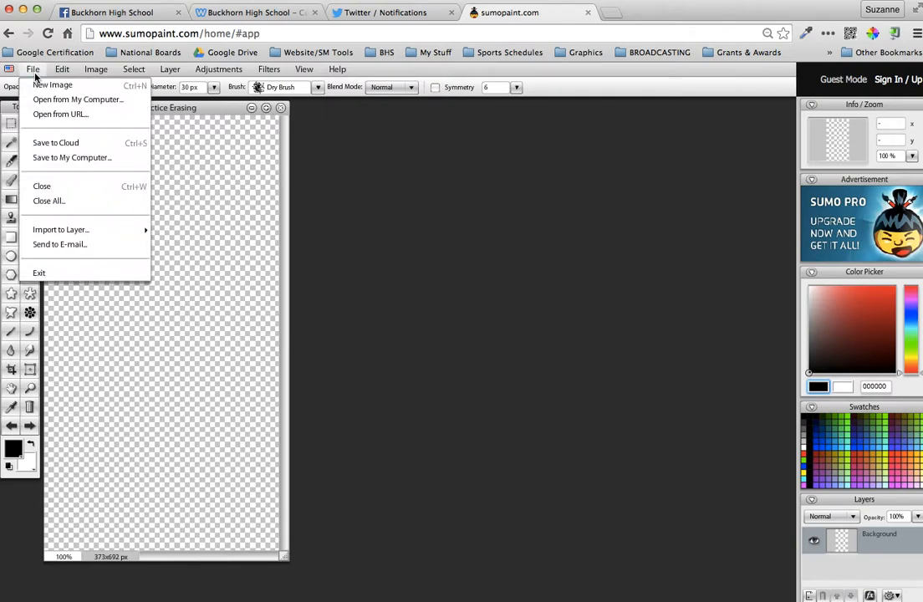
{"action": "mouse_move", "coordinate": [60, 229]}
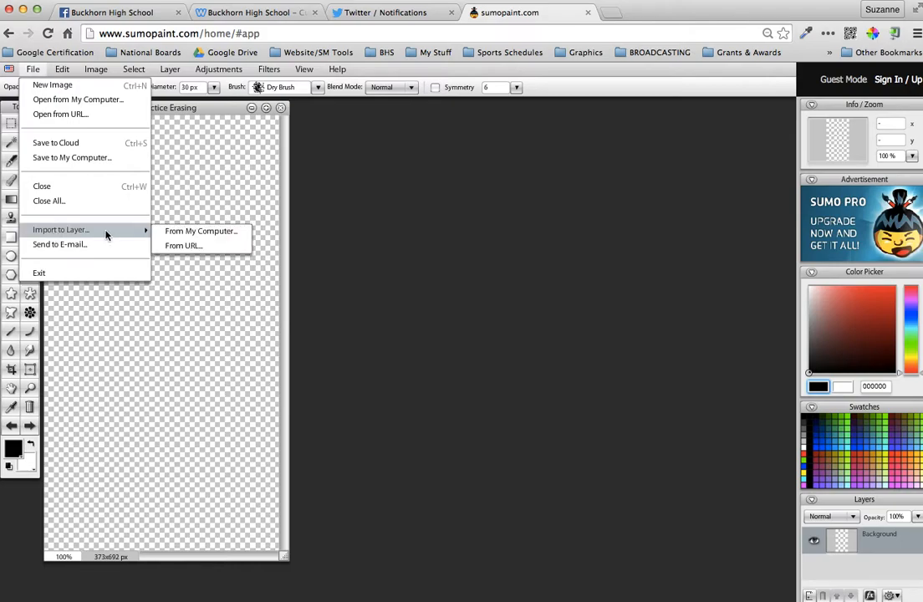
{"action": "left_click", "coordinate": [200, 230]}
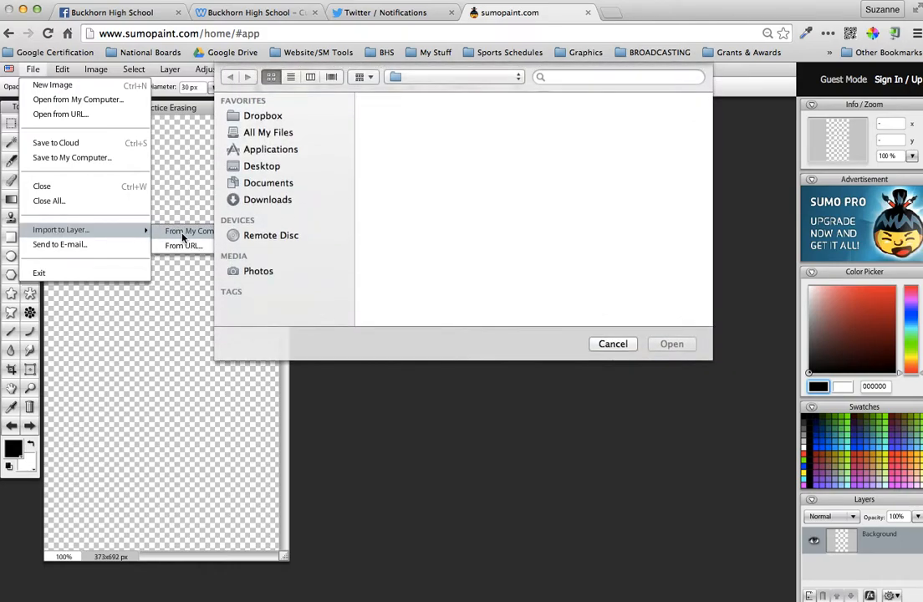
{"action": "left_click", "coordinate": [260, 165]}
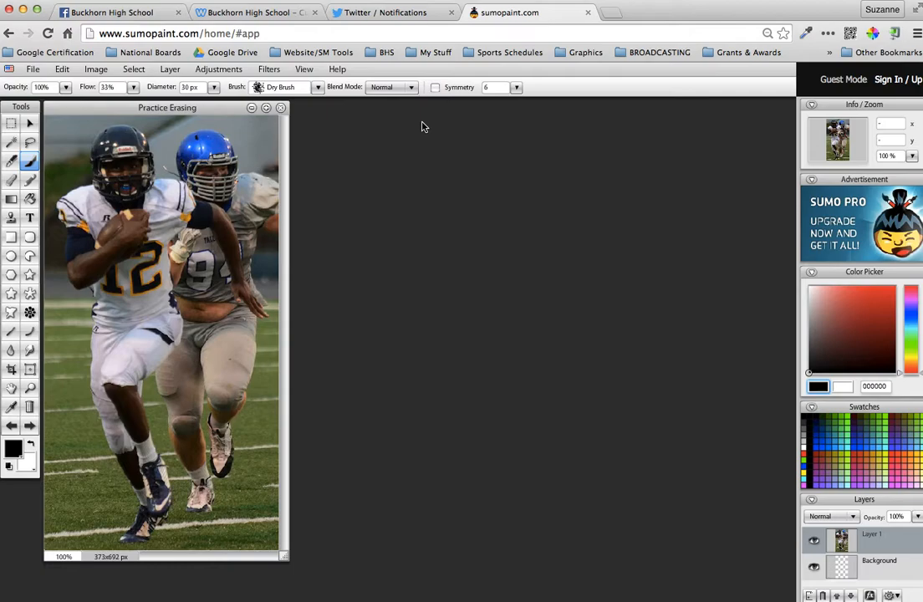
{"action": "mouse_move", "coordinate": [284, 139]}
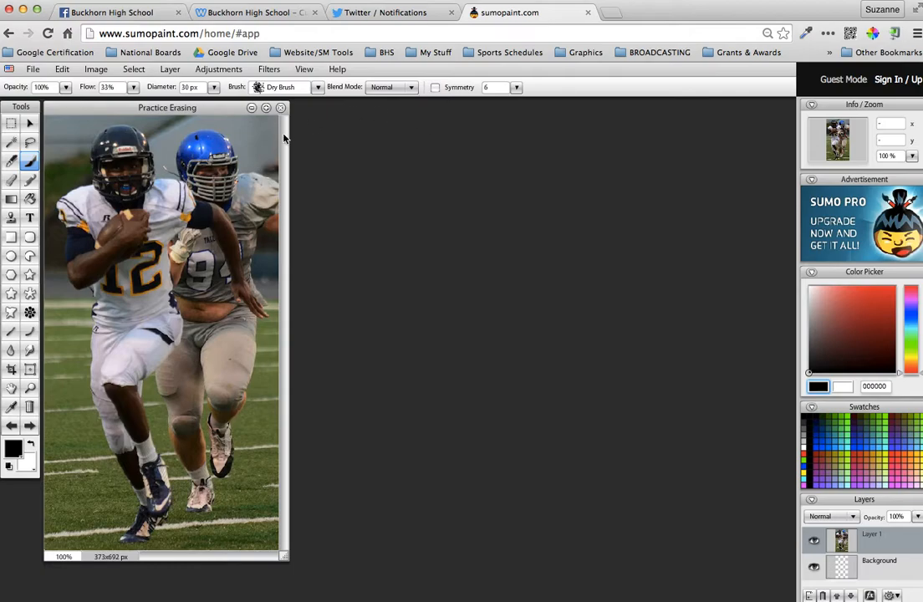
{"action": "mouse_move", "coordinate": [284, 137]}
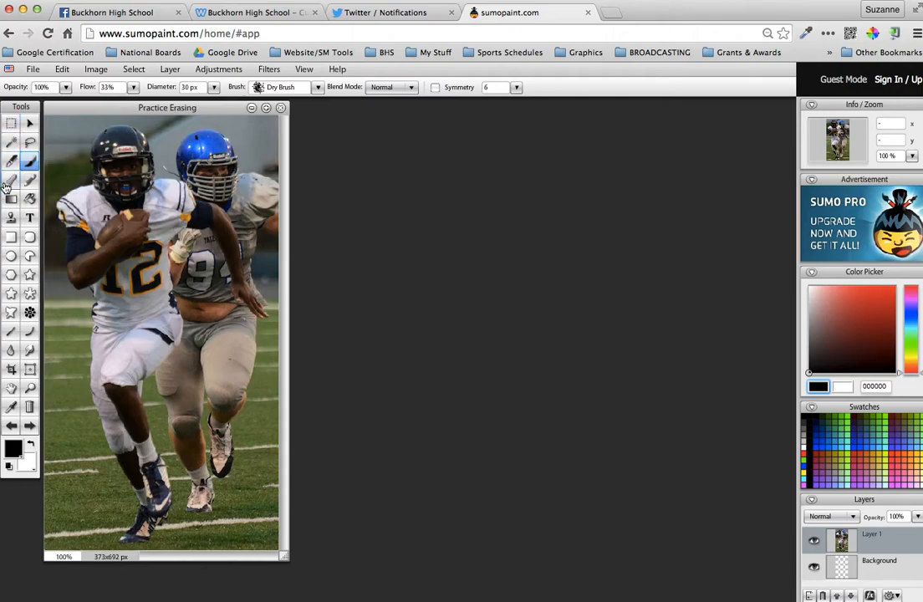
{"action": "mouse_move", "coordinate": [11, 181]}
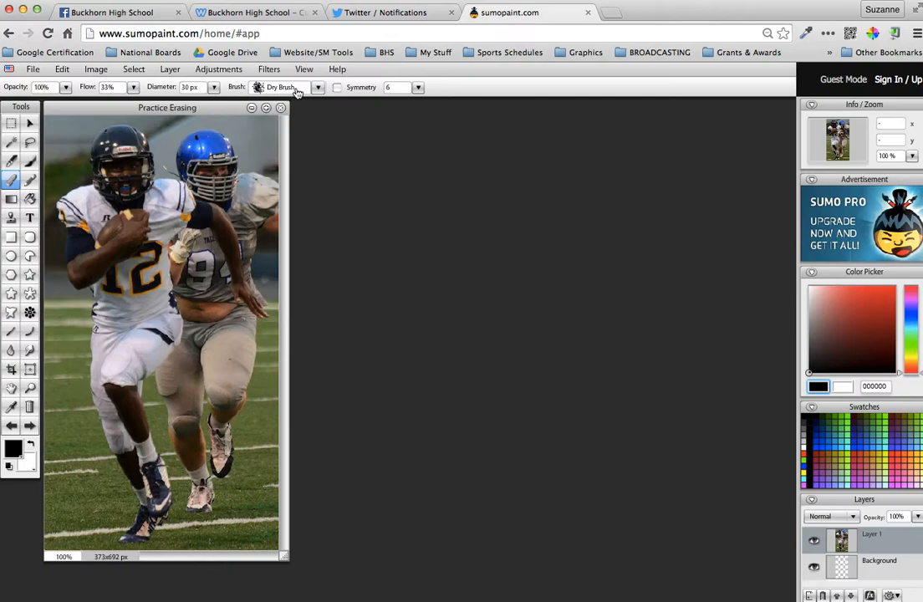
{"action": "left_click", "coordinate": [318, 87]}
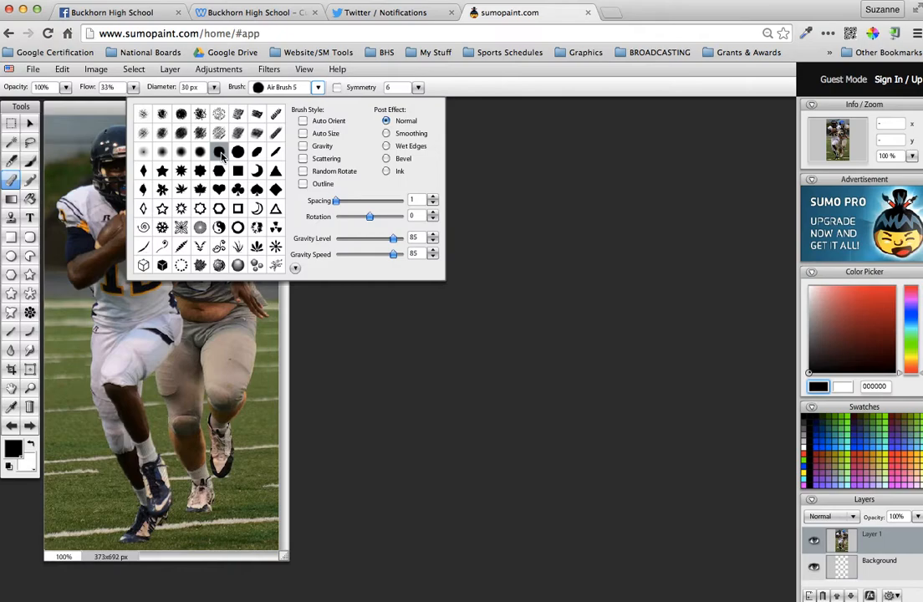
Step: Give the eraser the soft Air Brush 1 tip for erasing
{"action": "left_click", "coordinate": [274, 189]}
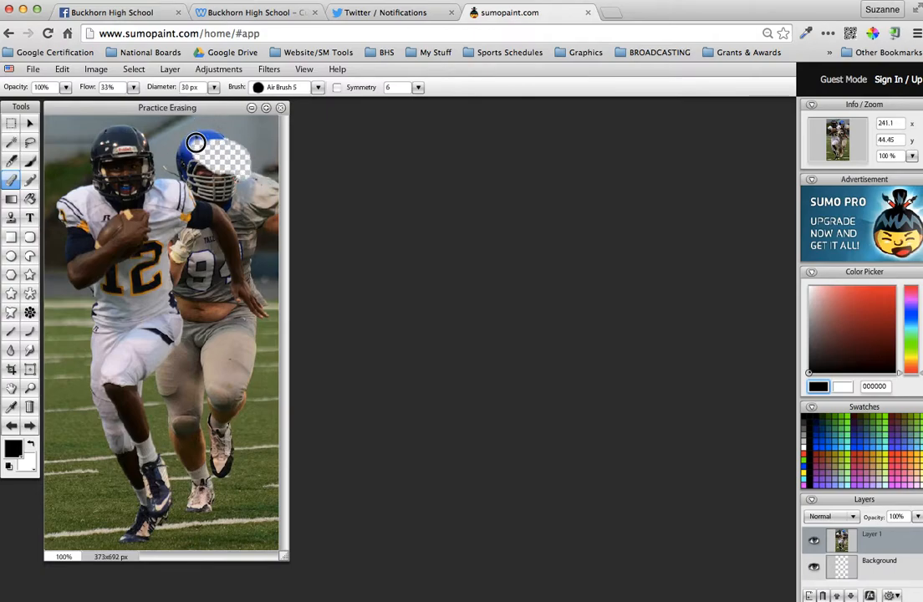
Step: Erase some background above the players, then enlarge the eraser diameter to about 111 px
{"action": "left_click_drag", "start_coordinate": [194, 142], "coordinate": [250, 128]}
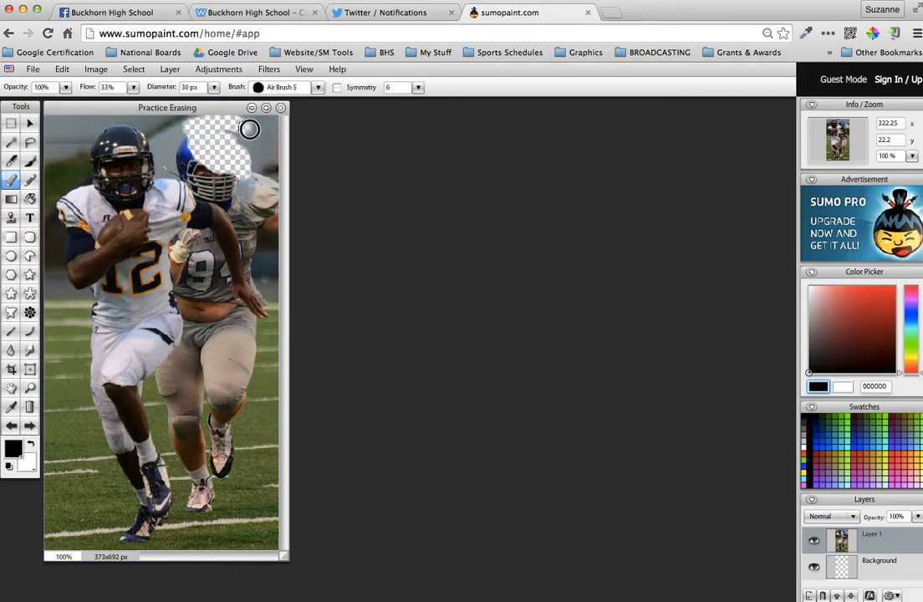
{"action": "mouse_move", "coordinate": [239, 127]}
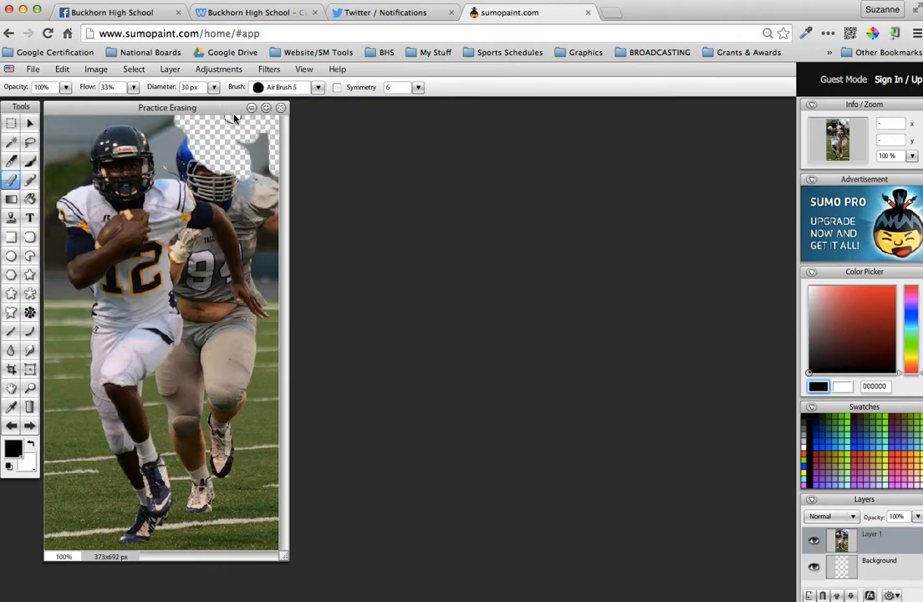
{"action": "mouse_move", "coordinate": [258, 170]}
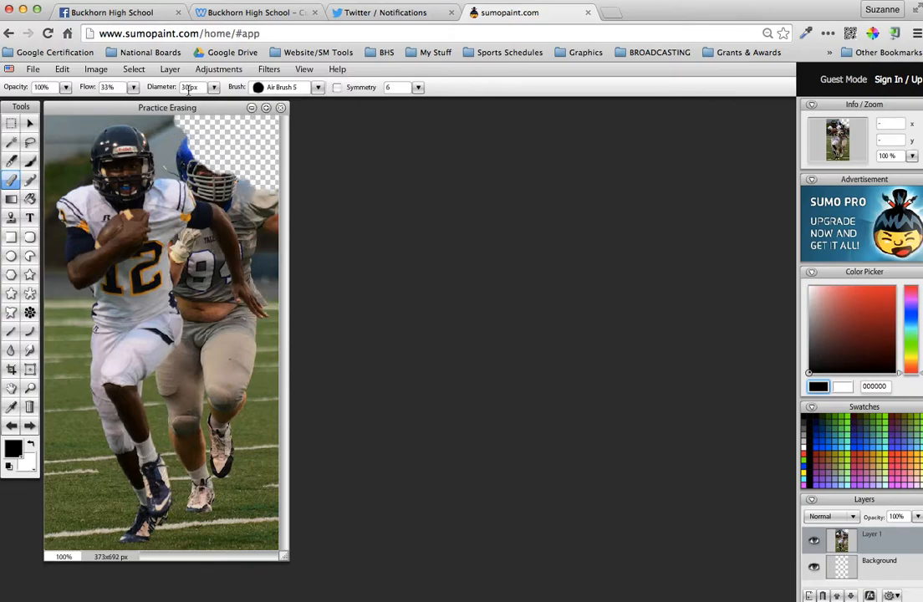
{"action": "left_click", "coordinate": [214, 86]}
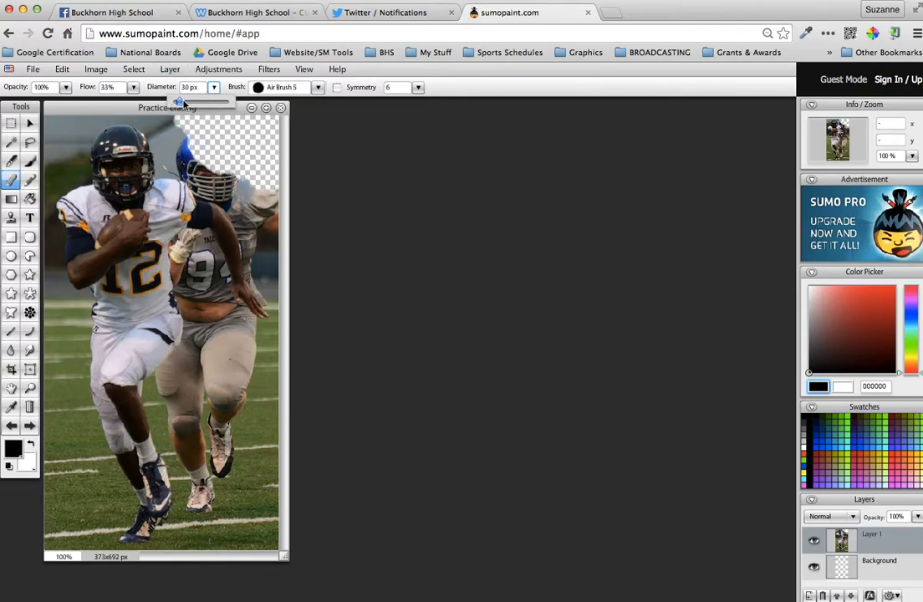
{"action": "left_click_drag", "start_coordinate": [180, 102], "coordinate": [197, 102]}
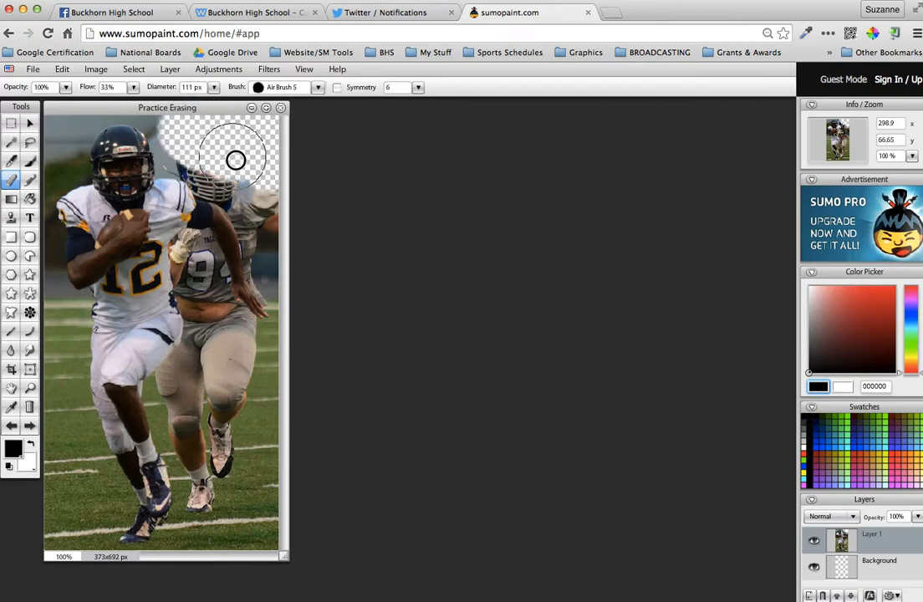
Step: Erase the upper-right background, the second player's helmet and shoulder, and the area beside the runner's legs
{"action": "left_click_drag", "start_coordinate": [235, 159], "coordinate": [209, 151]}
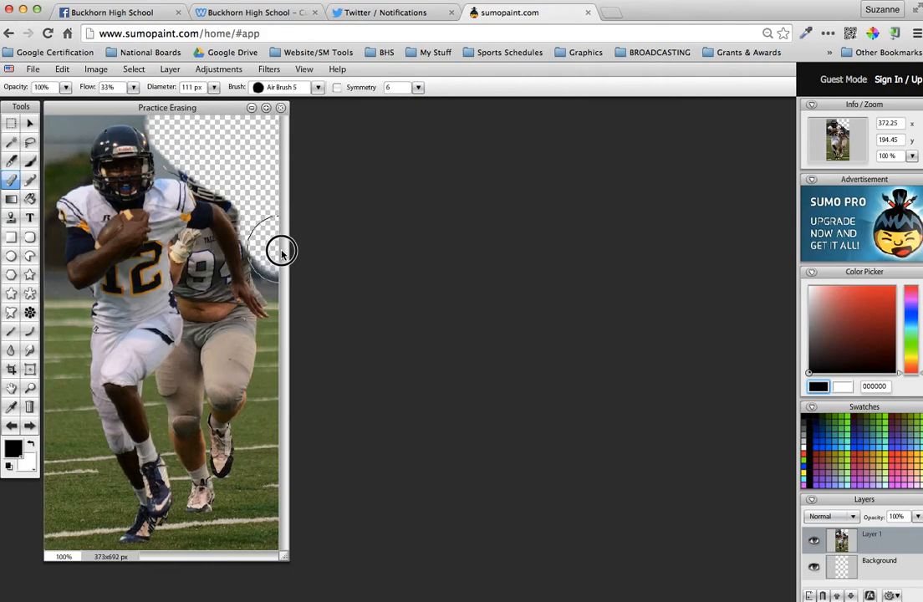
{"action": "left_click_drag", "start_coordinate": [281, 251], "coordinate": [197, 393]}
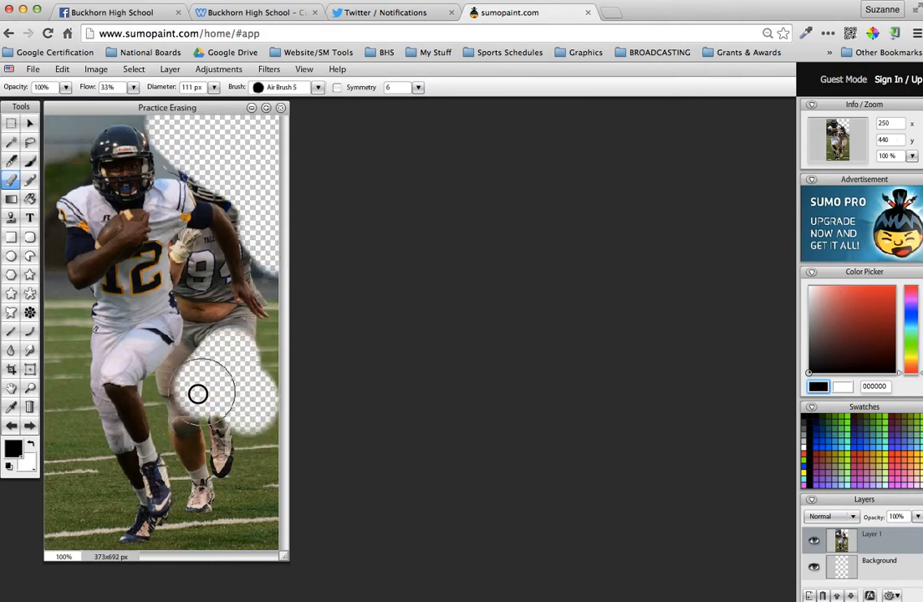
{"action": "left_click_drag", "start_coordinate": [197, 393], "coordinate": [251, 355]}
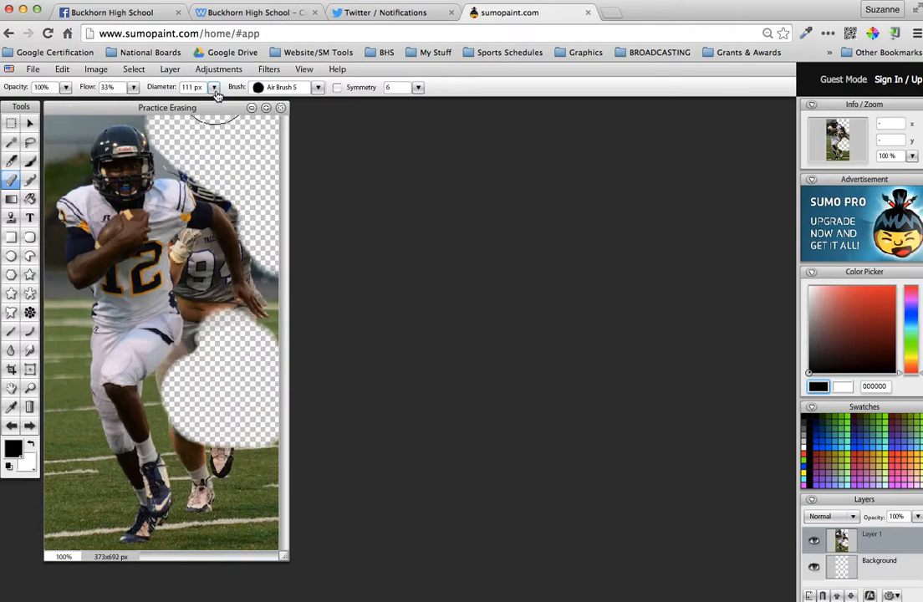
{"action": "mouse_move", "coordinate": [198, 147]}
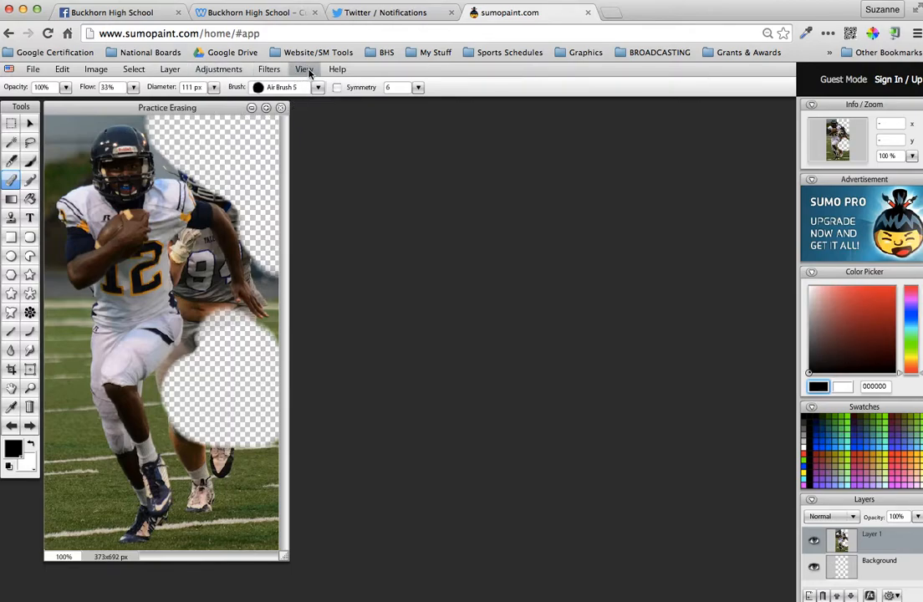
Step: Magnify the canvas to 500% to view the lead player's helmet up close
{"action": "left_click", "coordinate": [304, 69]}
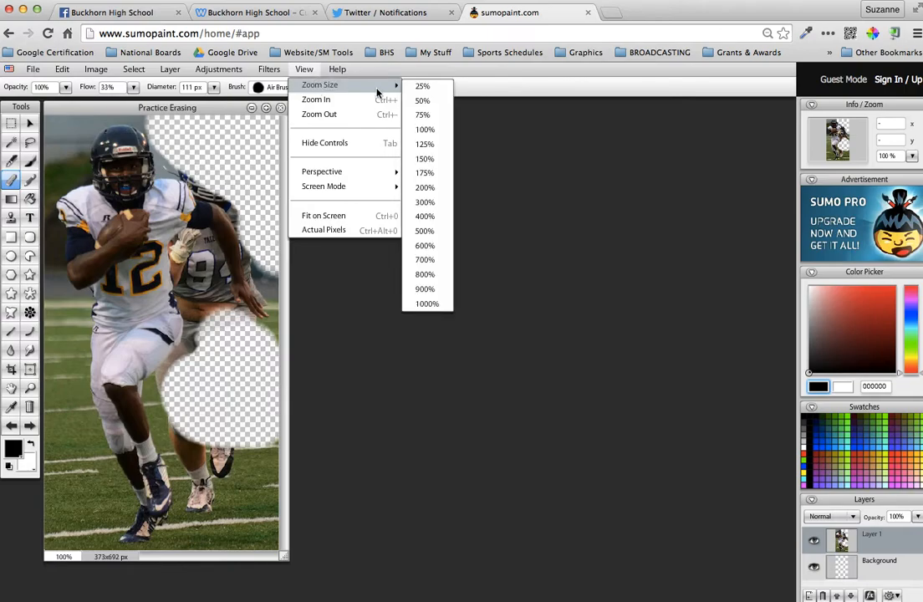
{"action": "mouse_move", "coordinate": [425, 231]}
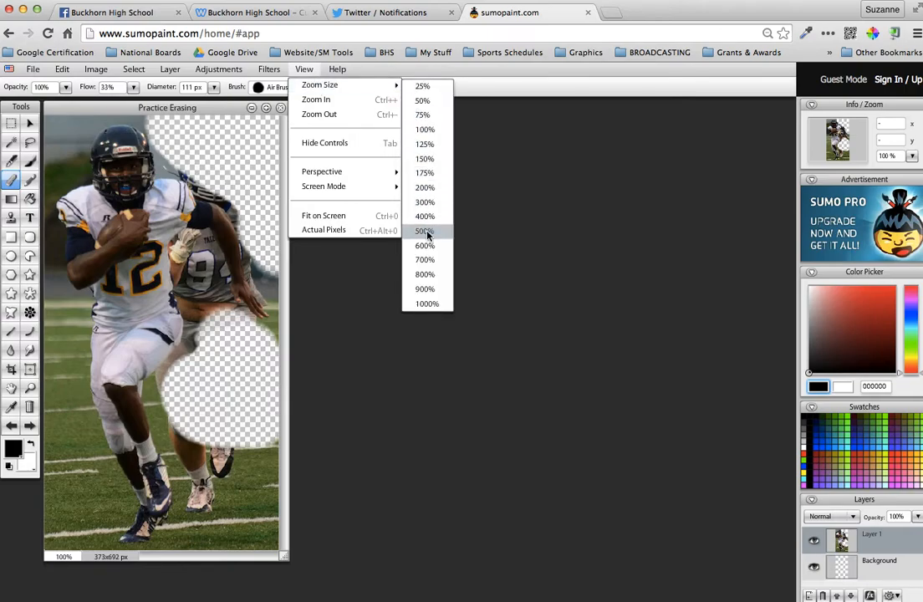
{"action": "left_click", "coordinate": [424, 230]}
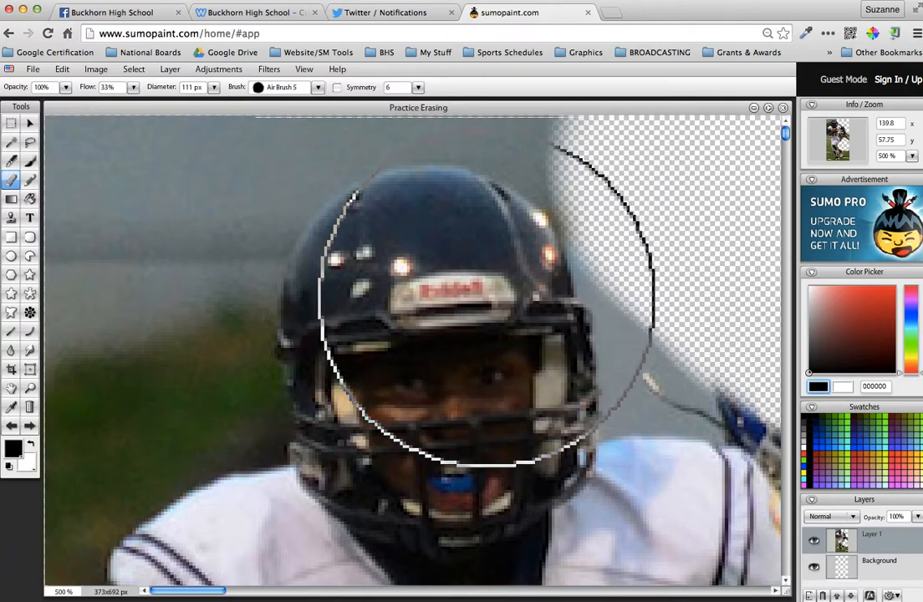
{"action": "mouse_move", "coordinate": [438, 309]}
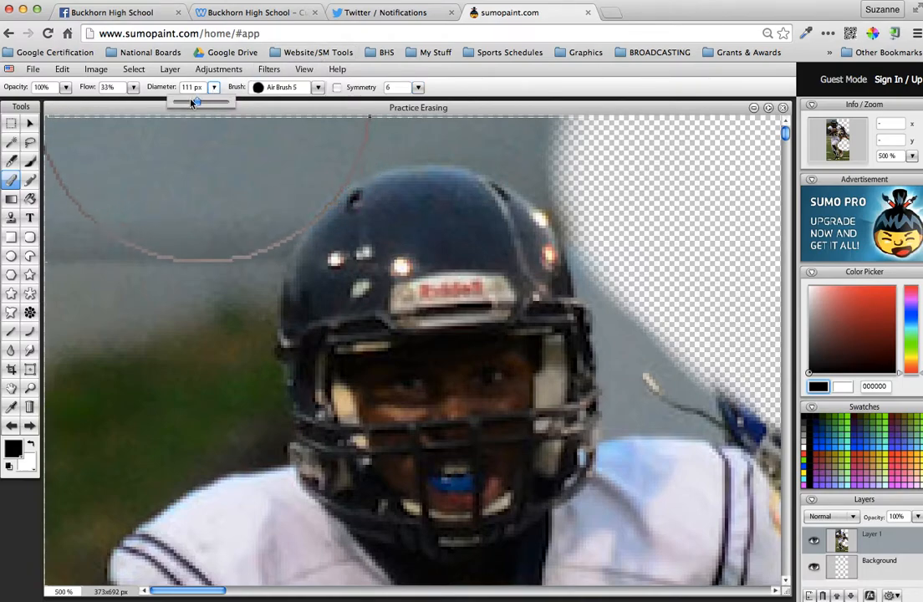
Step: Shrink the eraser diameter to a tiny size for precise work along the helmet edge
{"action": "left_click_drag", "start_coordinate": [197, 102], "coordinate": [183, 102]}
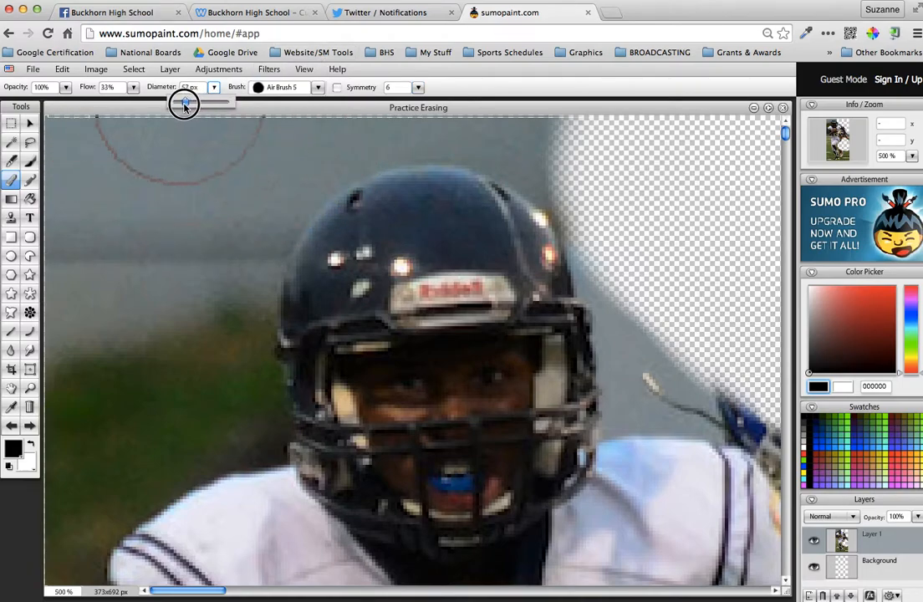
{"action": "left_click_drag", "start_coordinate": [184, 102], "coordinate": [176, 102]}
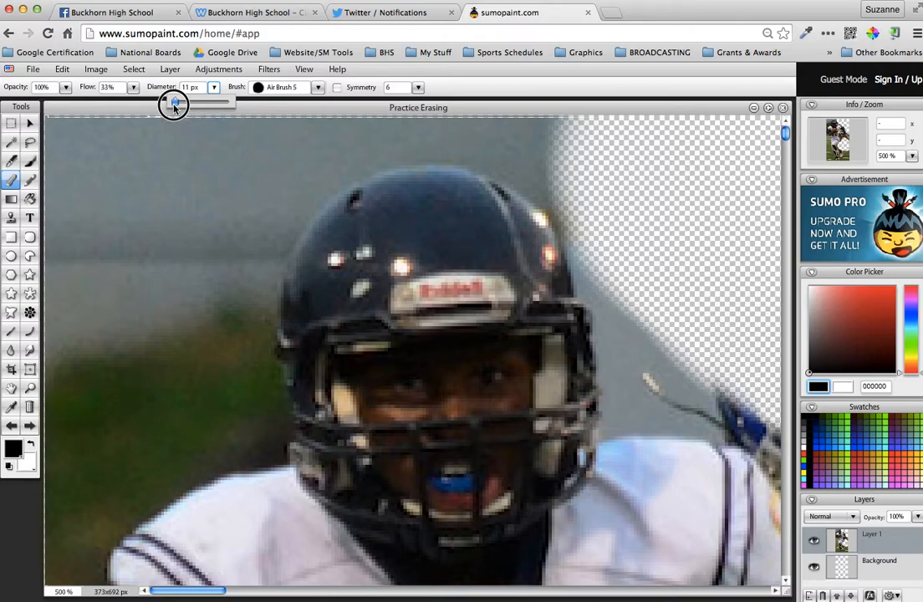
{"action": "left_click_drag", "start_coordinate": [180, 100], "coordinate": [174, 101]}
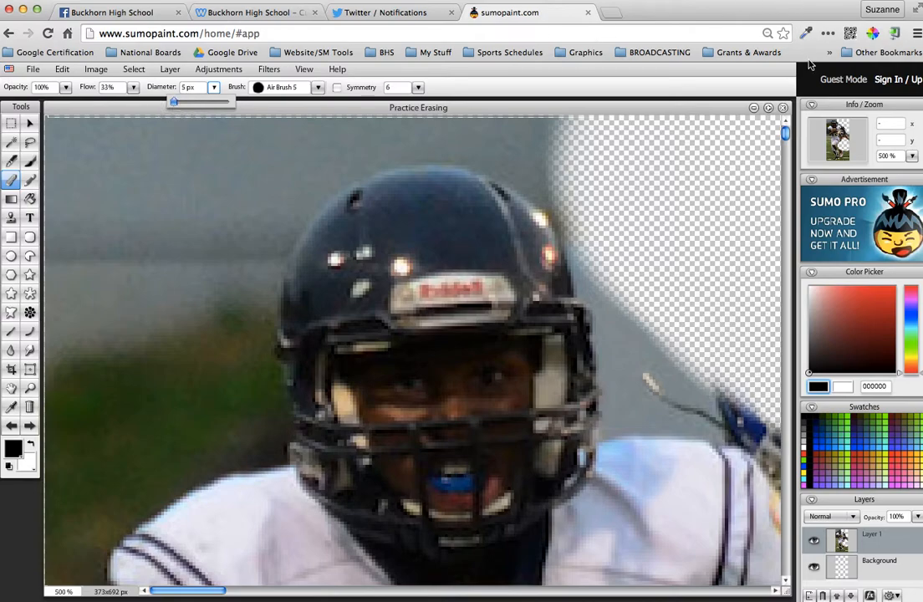
{"action": "mouse_move", "coordinate": [602, 221]}
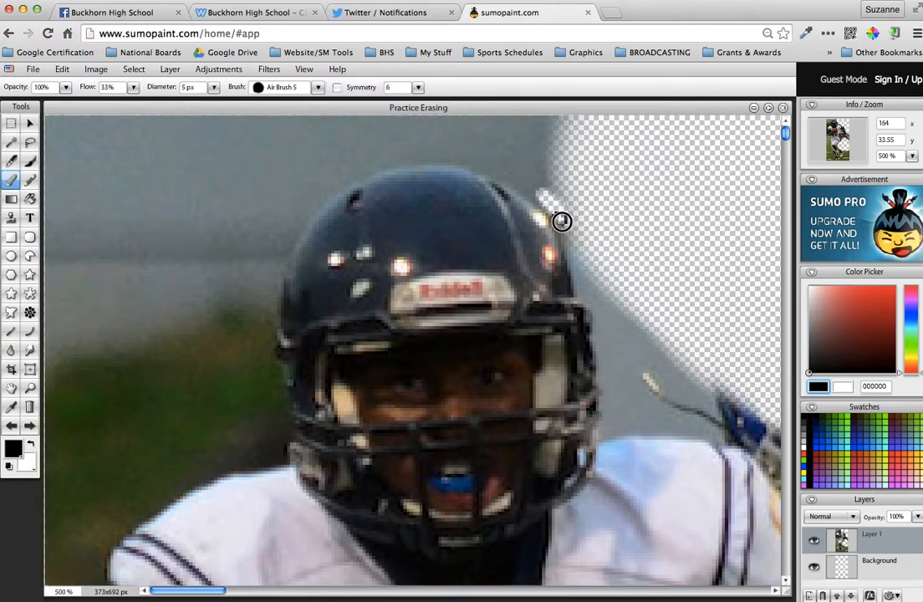
{"action": "mouse_move", "coordinate": [545, 207]}
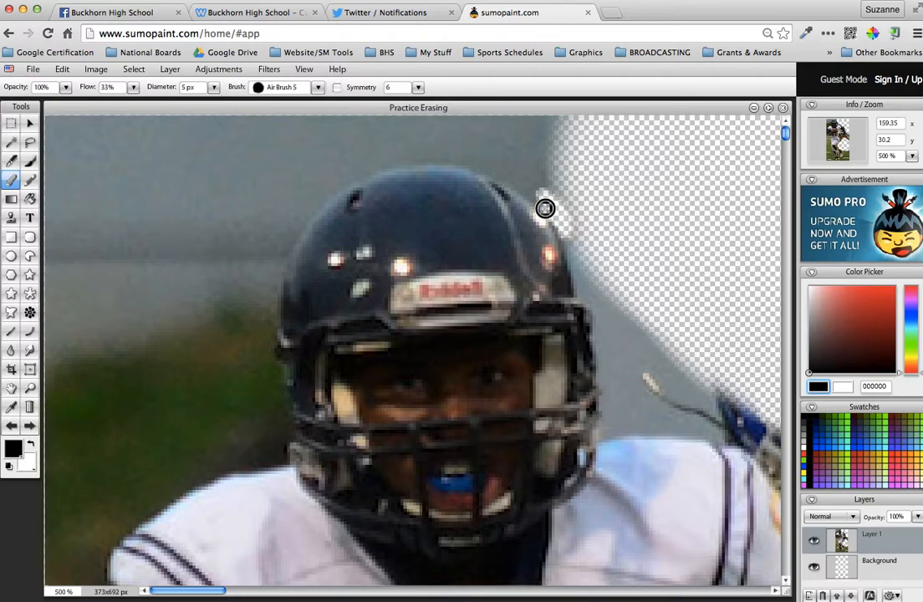
{"action": "mouse_move", "coordinate": [518, 183]}
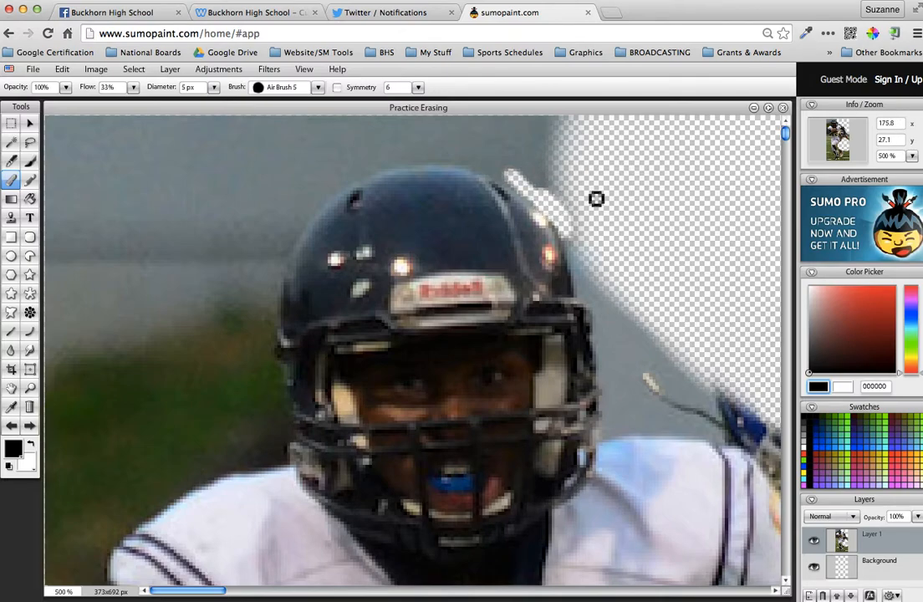
{"action": "mouse_move", "coordinate": [587, 205]}
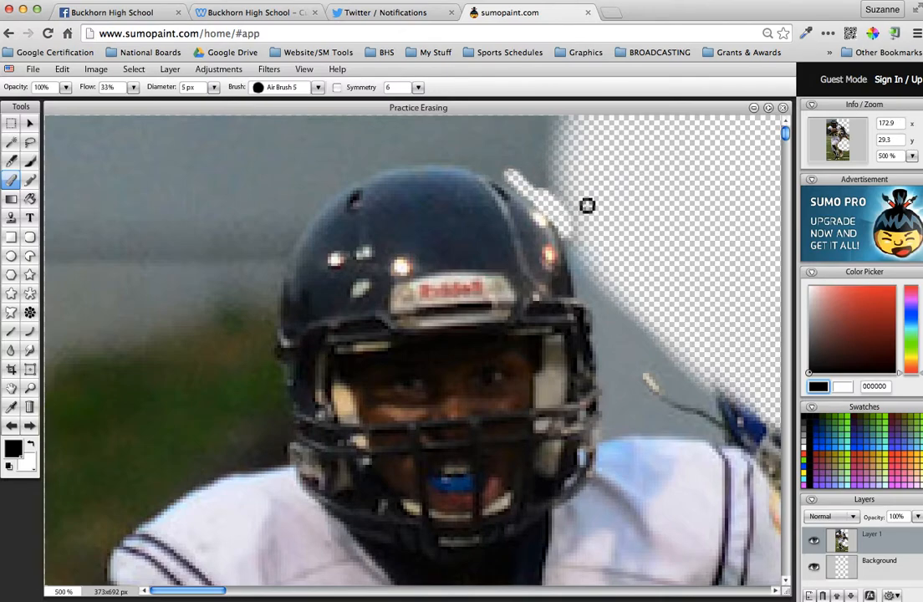
{"action": "mouse_move", "coordinate": [548, 204]}
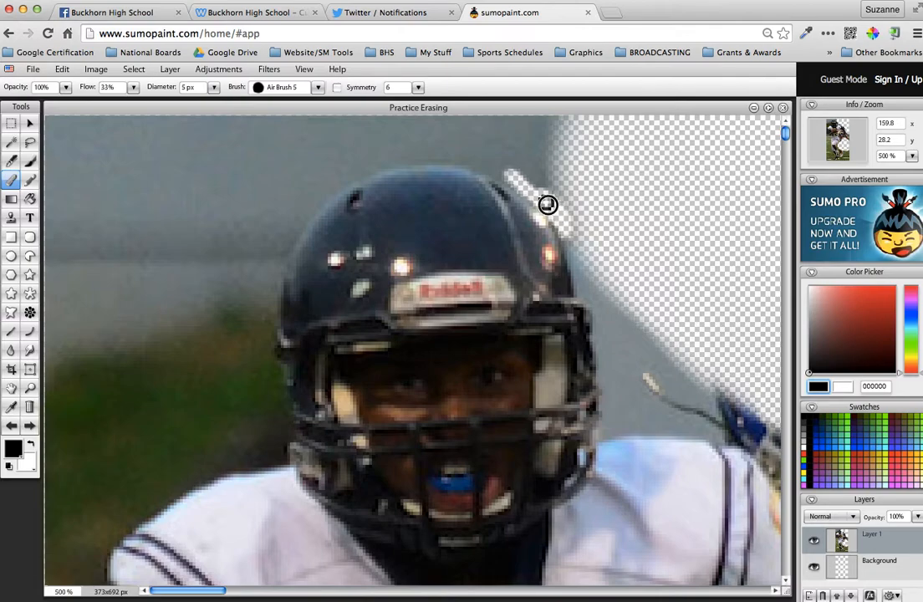
{"action": "mouse_move", "coordinate": [538, 197]}
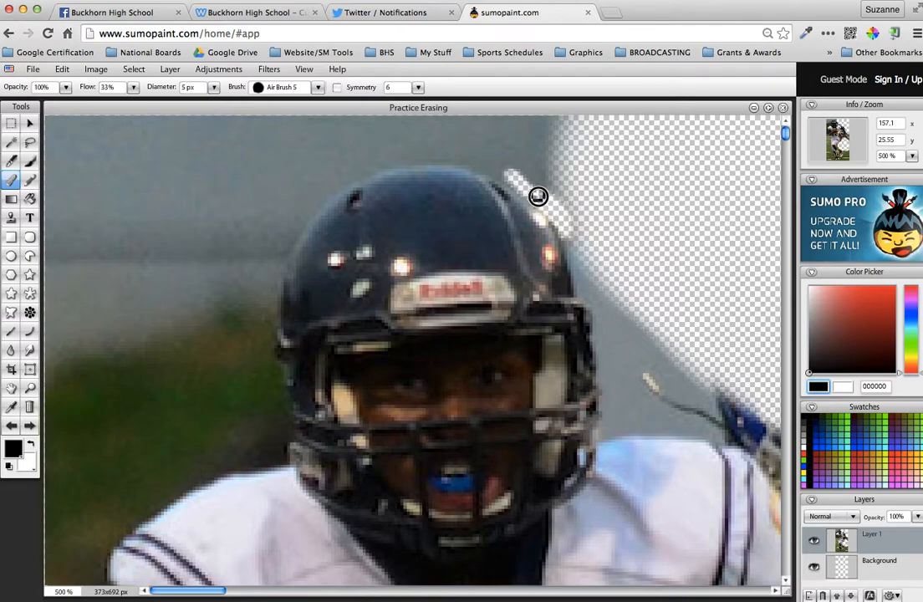
{"action": "mouse_move", "coordinate": [525, 191]}
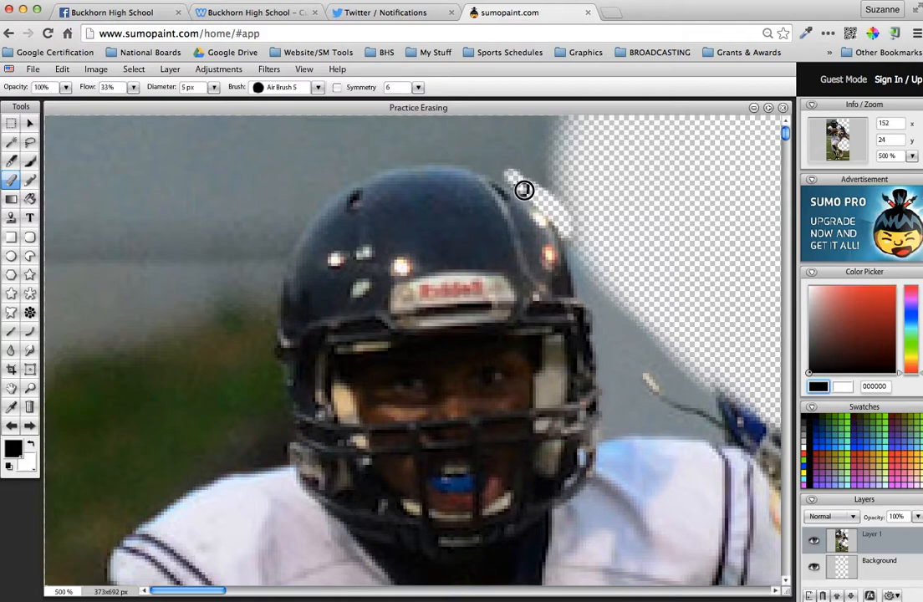
{"action": "mouse_move", "coordinate": [512, 179]}
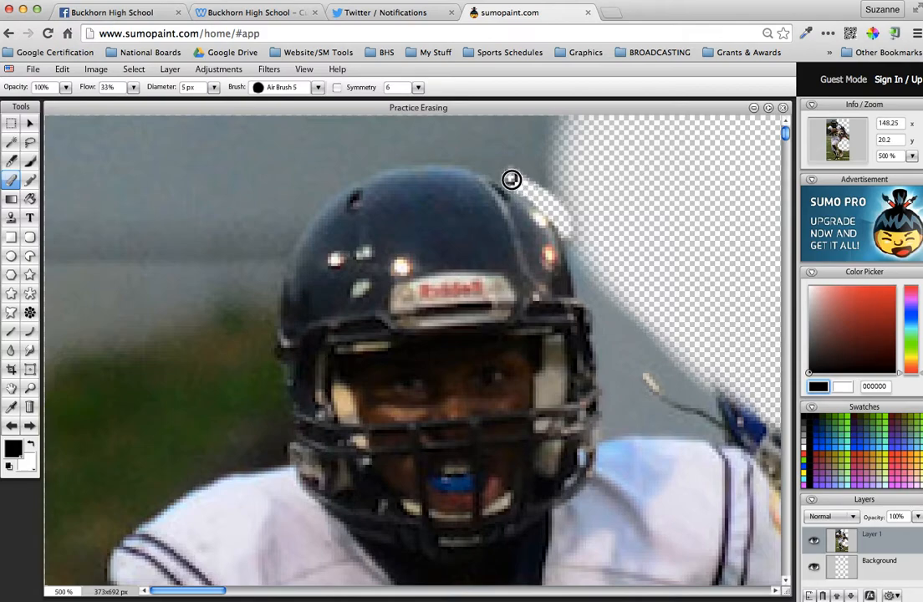
{"action": "mouse_move", "coordinate": [501, 172]}
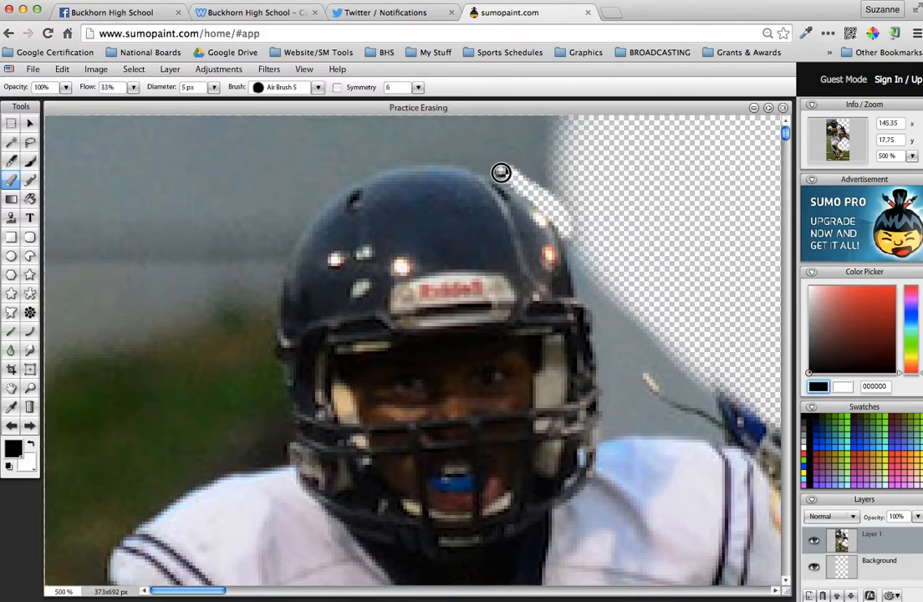
{"action": "mouse_move", "coordinate": [489, 171]}
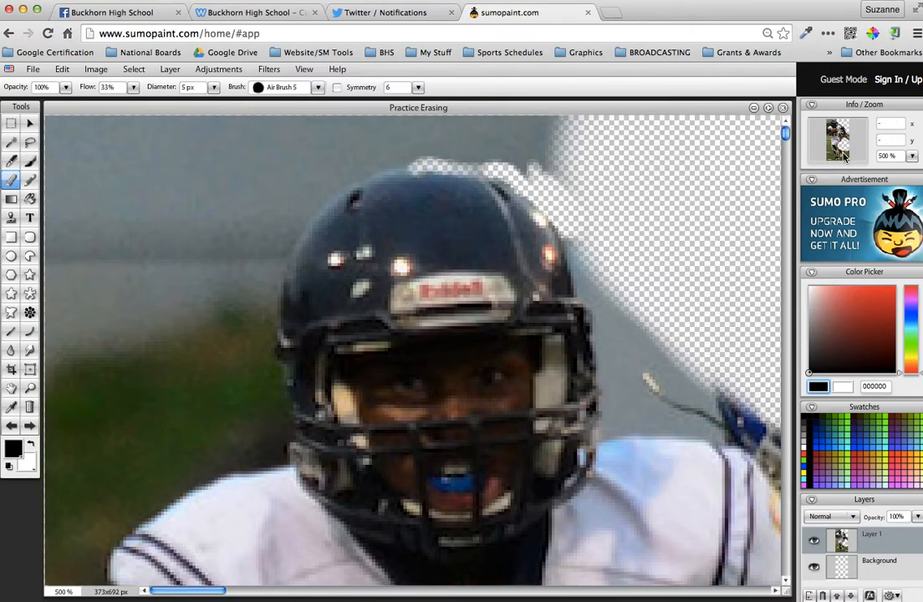
{"action": "mouse_move", "coordinate": [842, 161]}
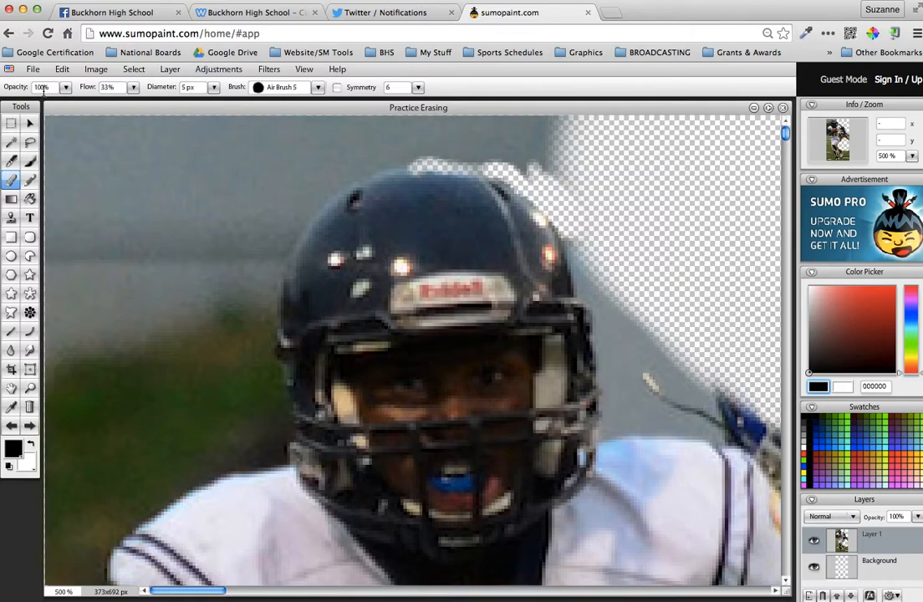
Step: Adjust the eraser settings in the tool options bar for erasing along the helmet's right side
{"action": "left_click", "coordinate": [62, 69]}
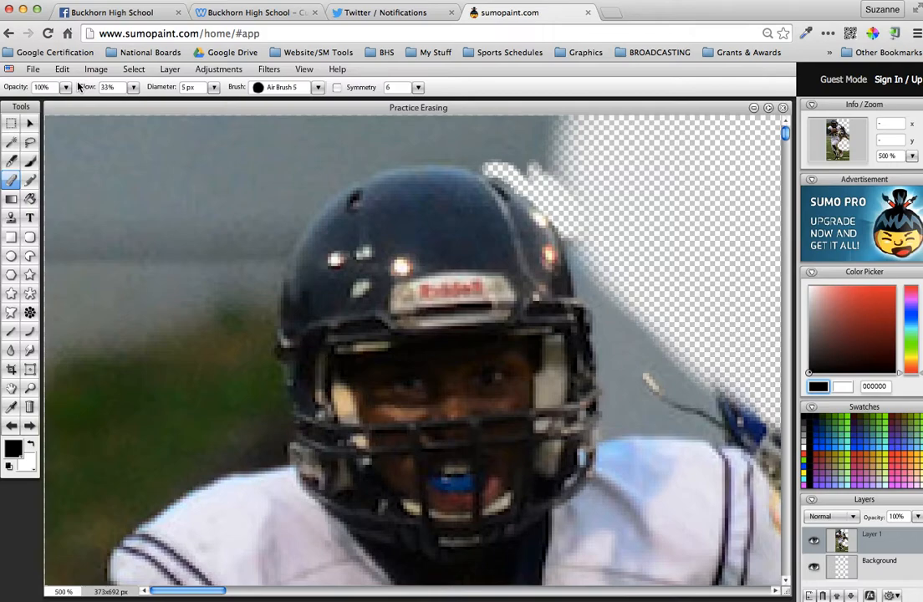
{"action": "mouse_move", "coordinate": [577, 241]}
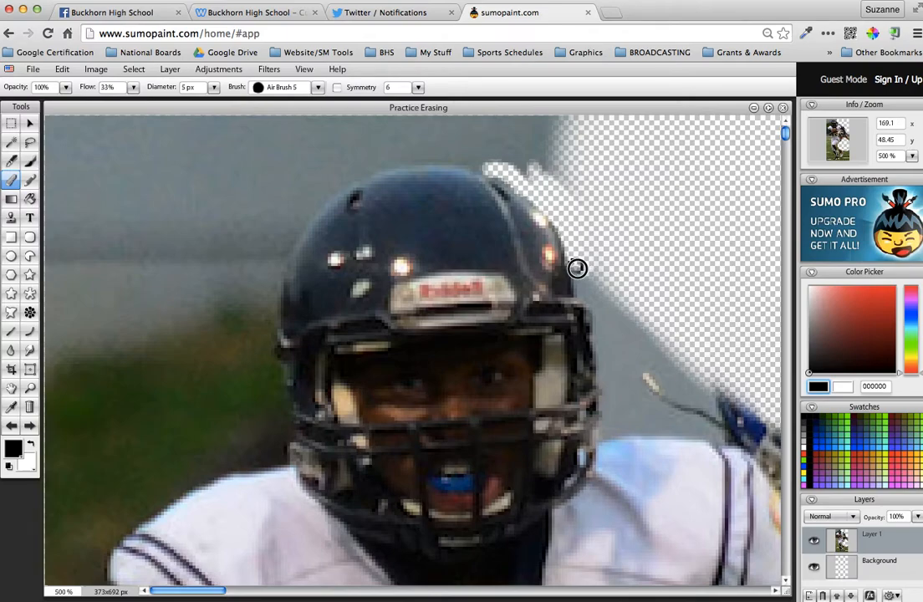
{"action": "mouse_move", "coordinate": [588, 293]}
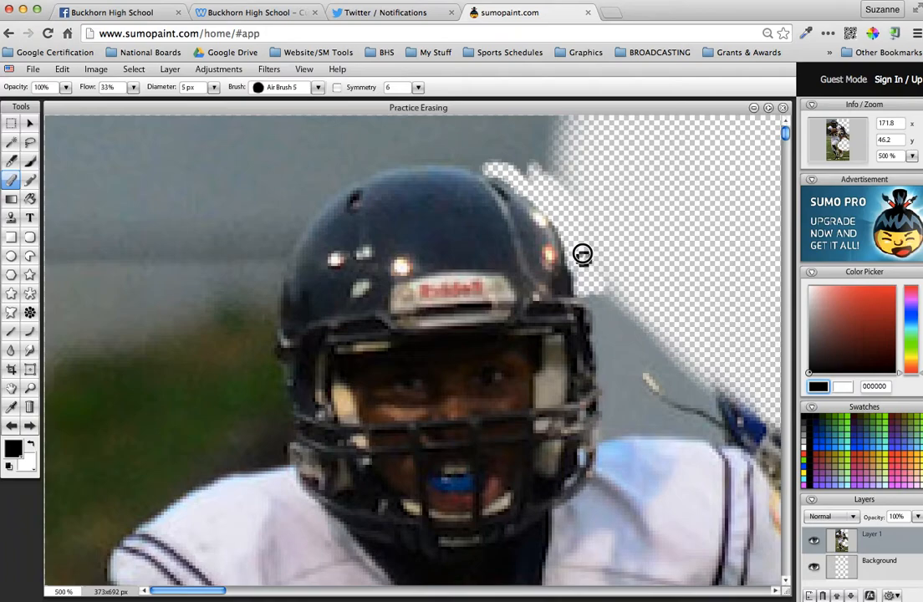
{"action": "mouse_move", "coordinate": [595, 304]}
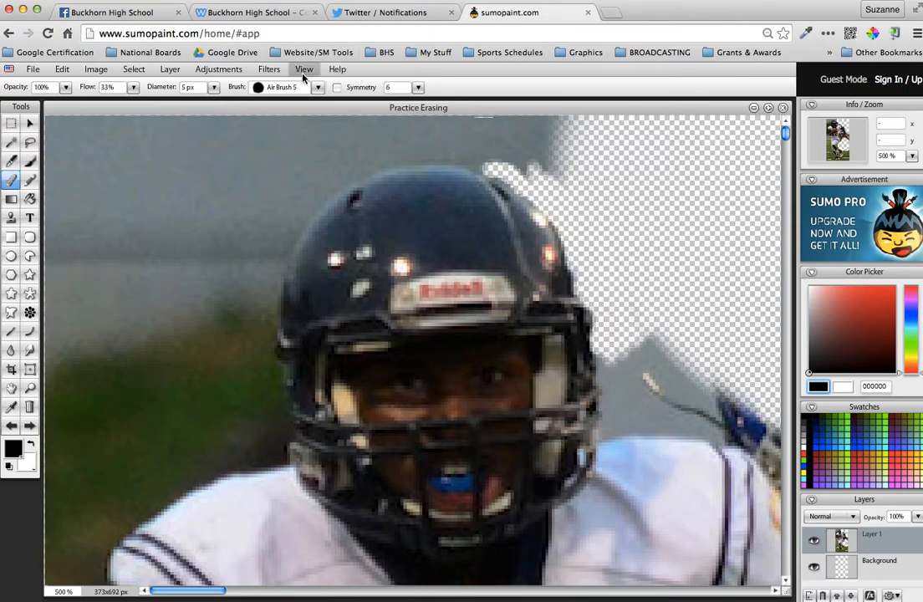
Step: Zoom back out to 100% to see the whole photo with its erased areas
{"action": "left_click", "coordinate": [304, 68]}
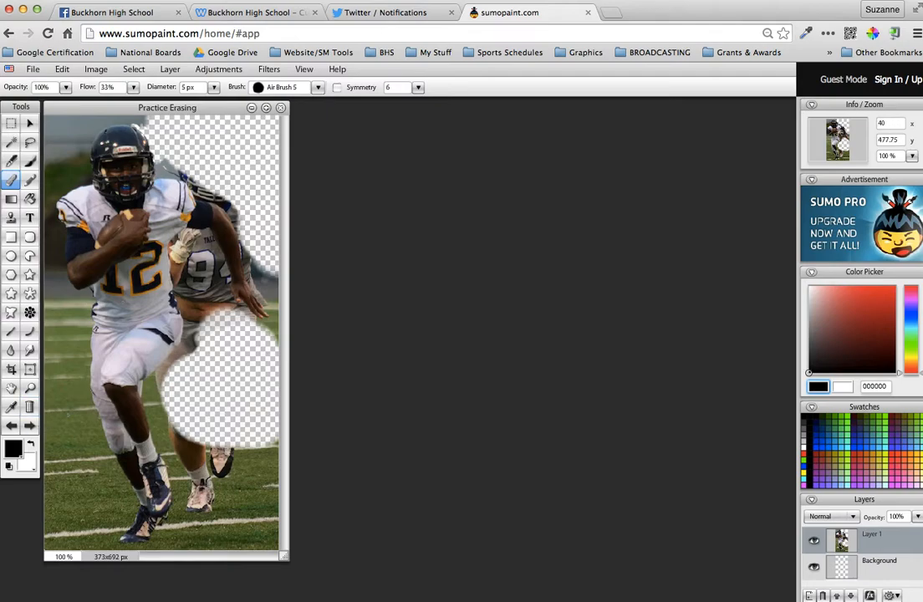
{"action": "mouse_move", "coordinate": [123, 301]}
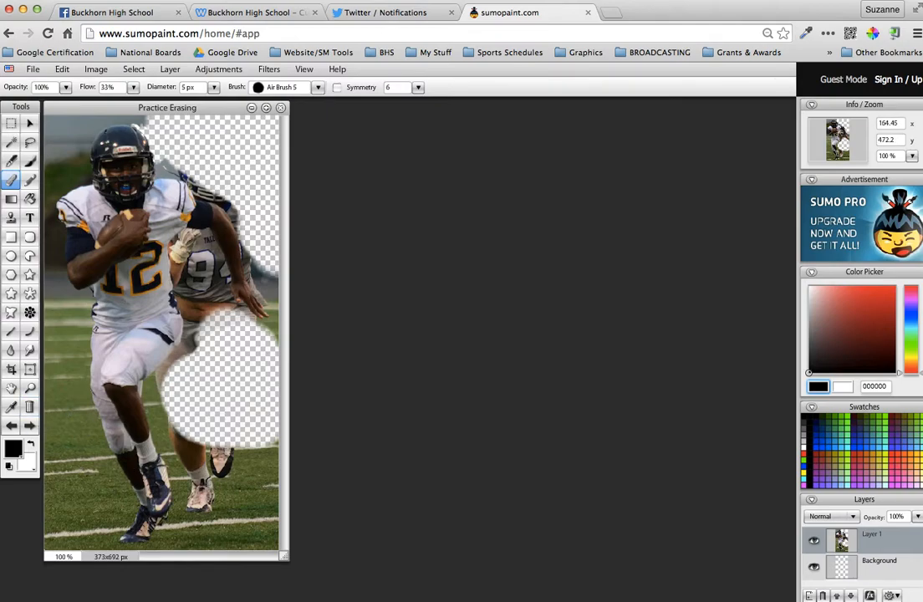
{"action": "mouse_move", "coordinate": [194, 161]}
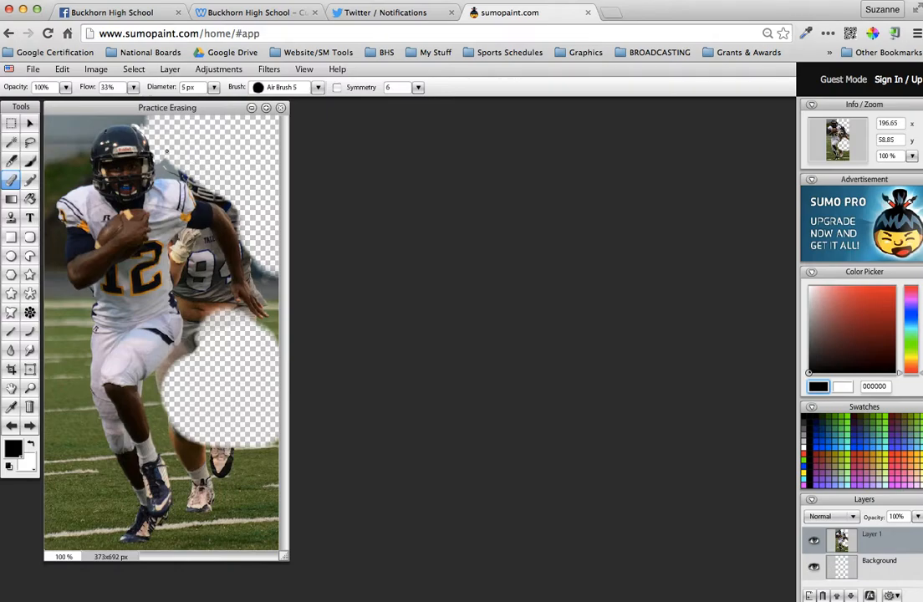
{"action": "mouse_move", "coordinate": [166, 151]}
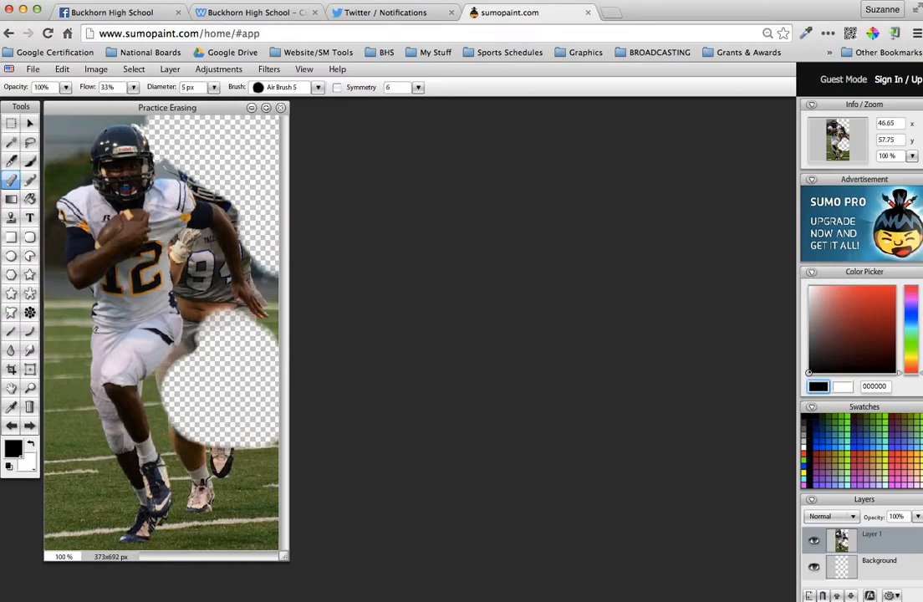
{"action": "mouse_move", "coordinate": [118, 209]}
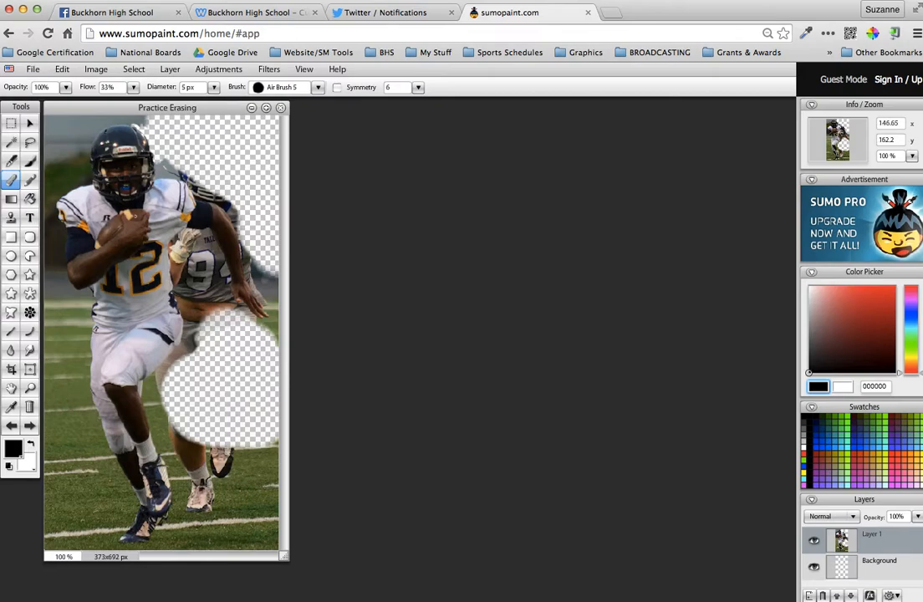
{"action": "mouse_move", "coordinate": [30, 237]}
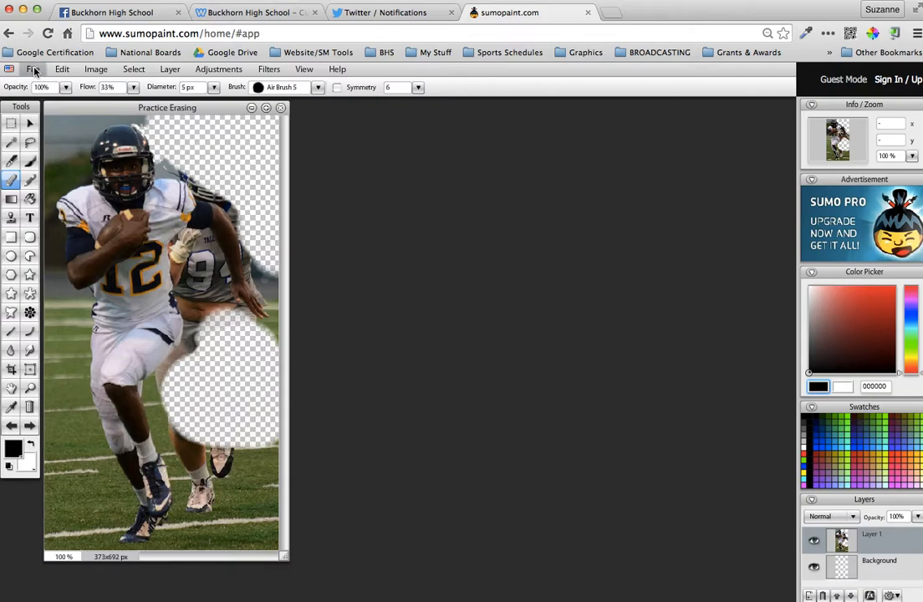
Step: Choose Save to My Computer with PNG format for Practice_Erasing and confirm, targeting the Desktop
{"action": "left_click", "coordinate": [33, 69]}
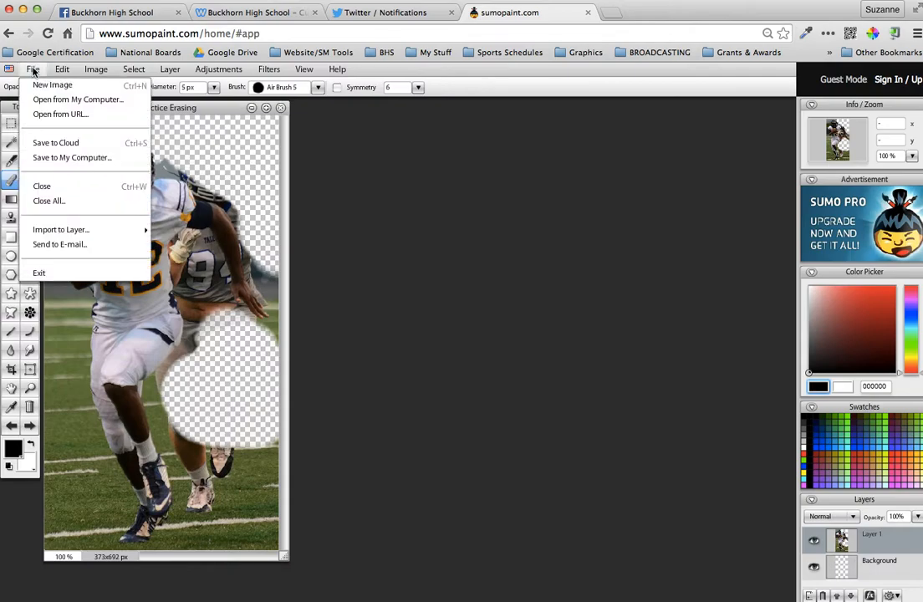
{"action": "mouse_move", "coordinate": [71, 157]}
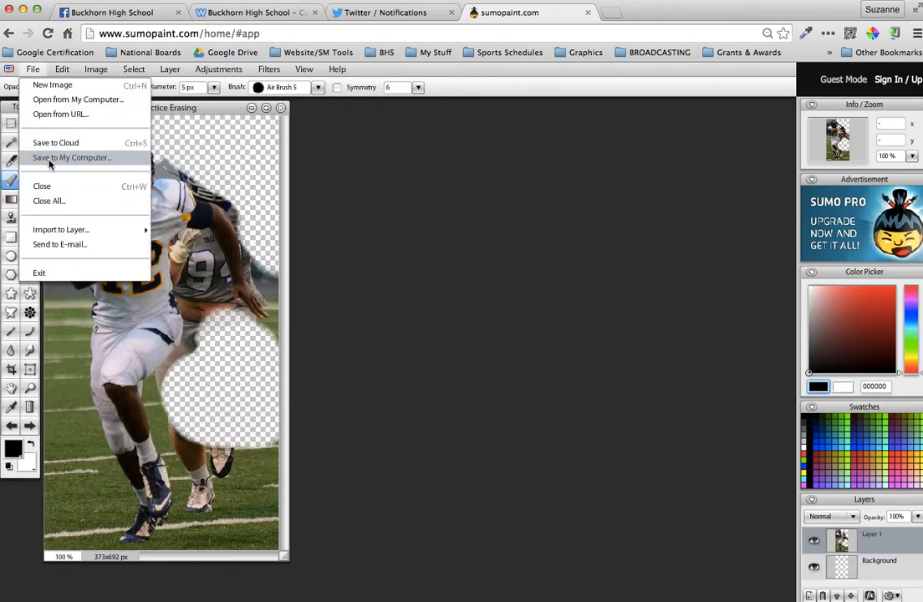
{"action": "left_click", "coordinate": [70, 157]}
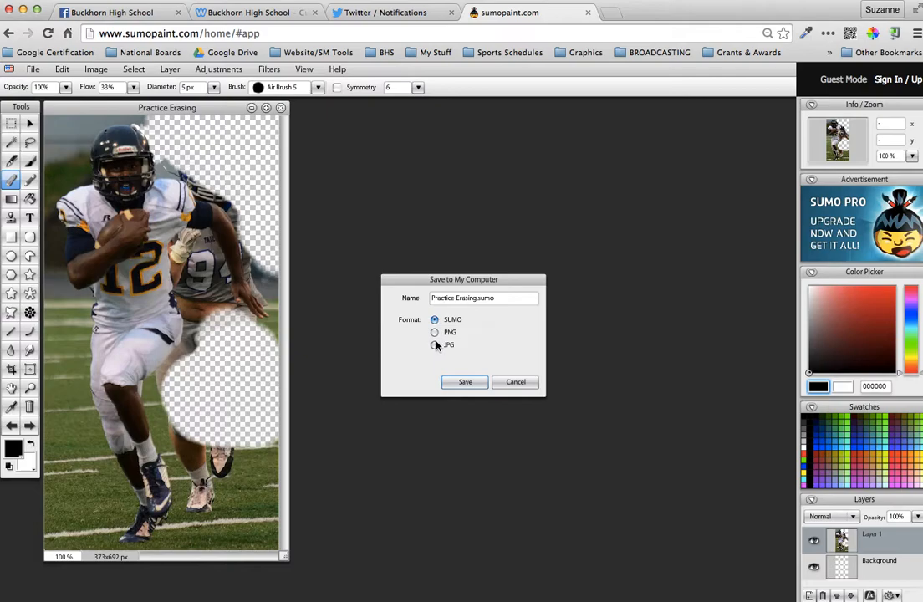
{"action": "left_click", "coordinate": [434, 331]}
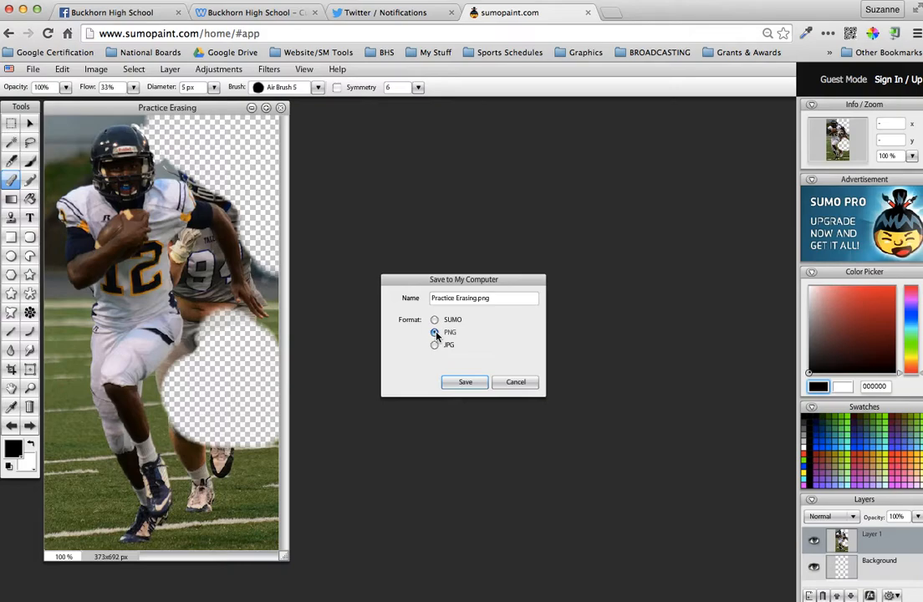
{"action": "left_click", "coordinate": [435, 319]}
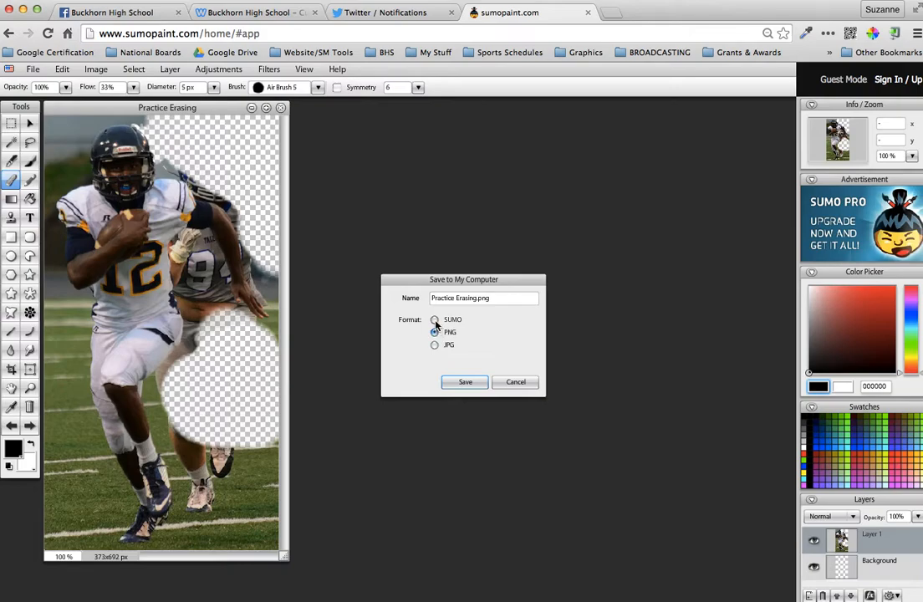
{"action": "left_click", "coordinate": [435, 331]}
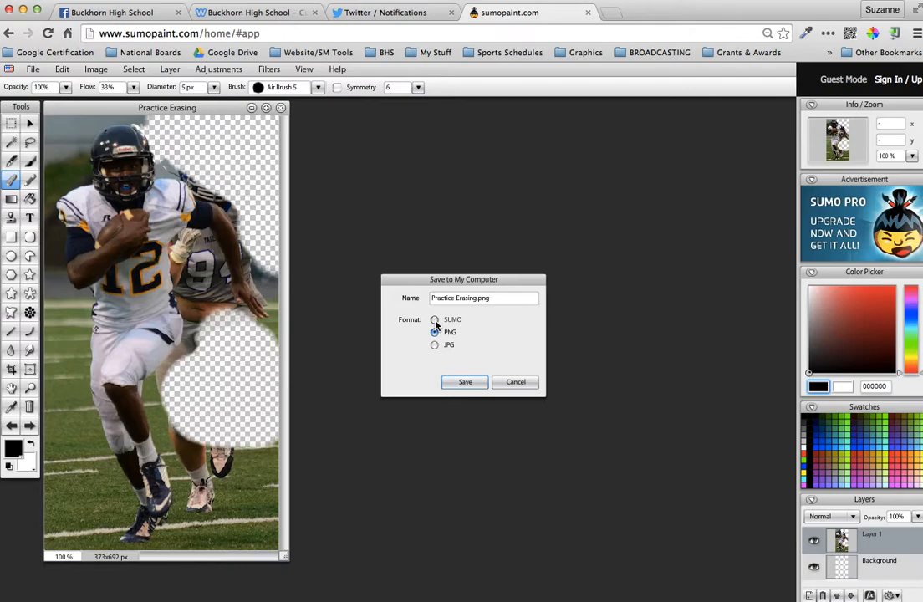
{"action": "left_click", "coordinate": [435, 331]}
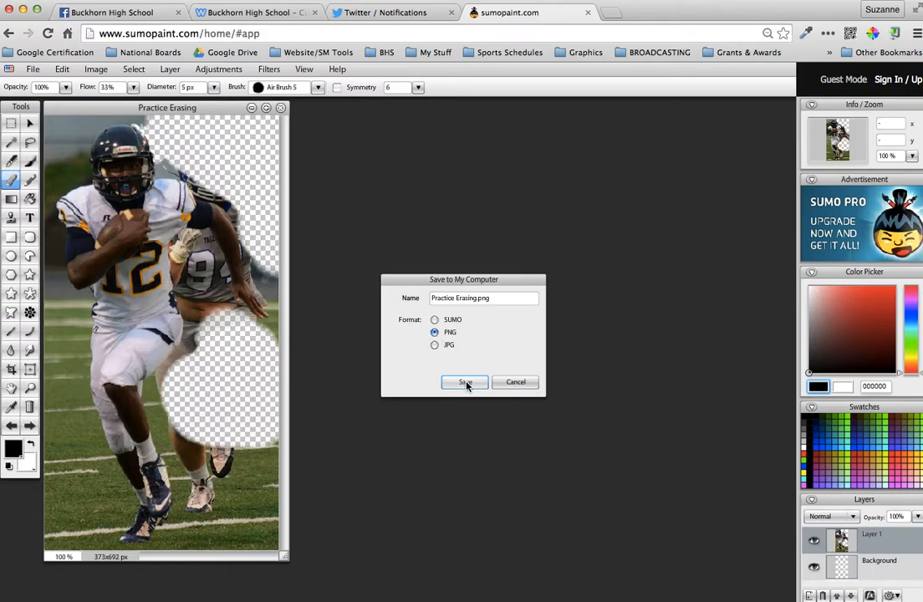
{"action": "left_click", "coordinate": [465, 381]}
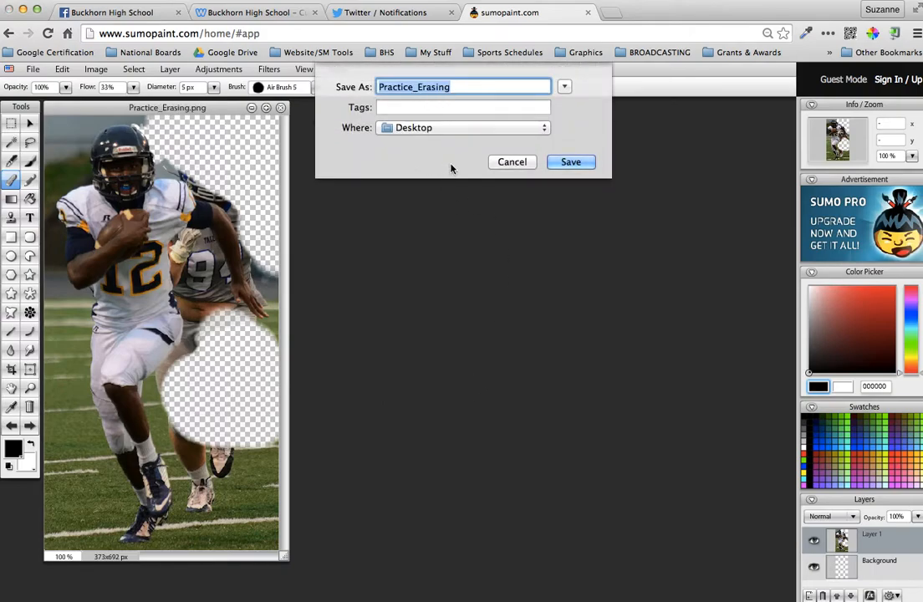
Step: Save Practice_Erasing.png to the Desktop so the canvas title shows the new name
{"action": "left_click", "coordinate": [572, 161]}
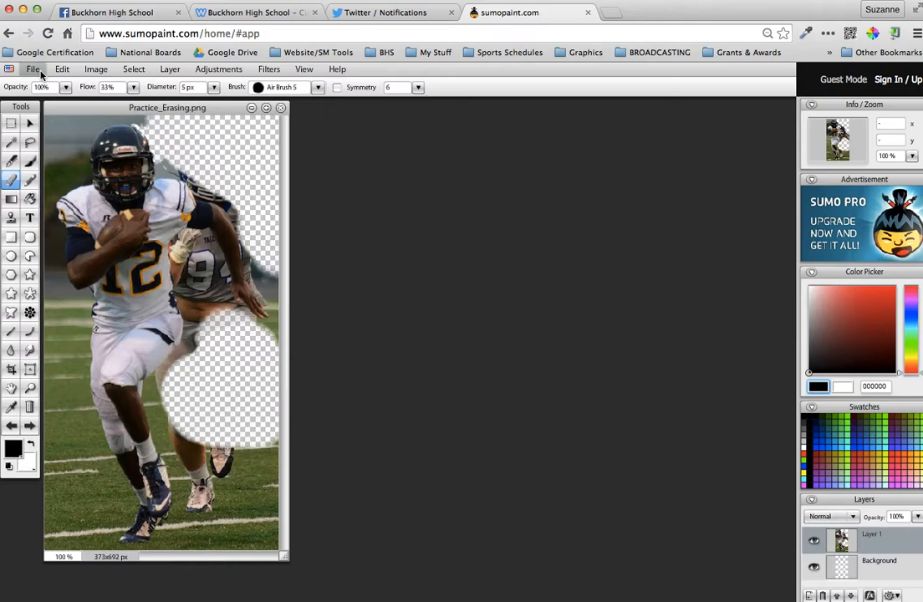
{"action": "left_click", "coordinate": [34, 69]}
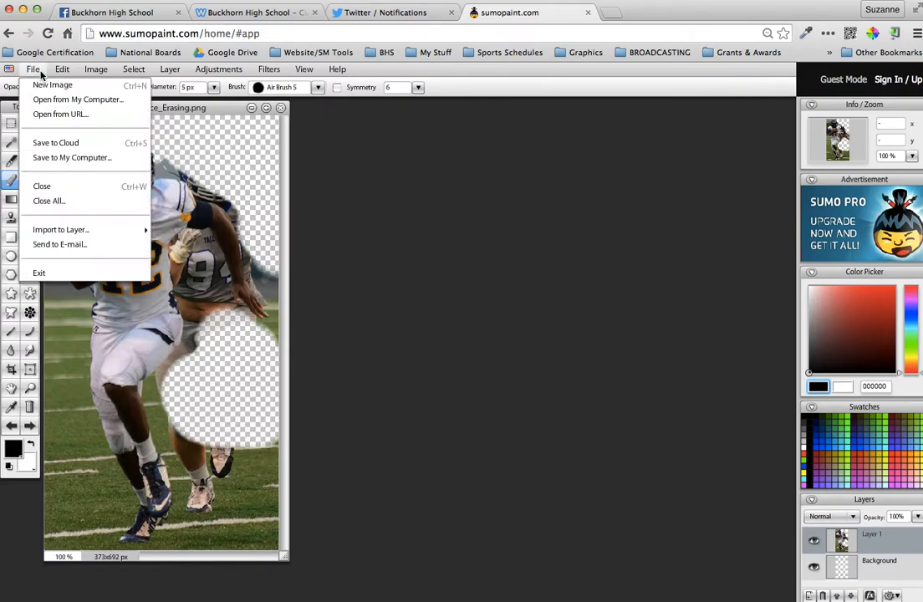
Step: Create a new transparent Untitled Image and start importing a layer from the Desktop files
{"action": "left_click", "coordinate": [52, 84]}
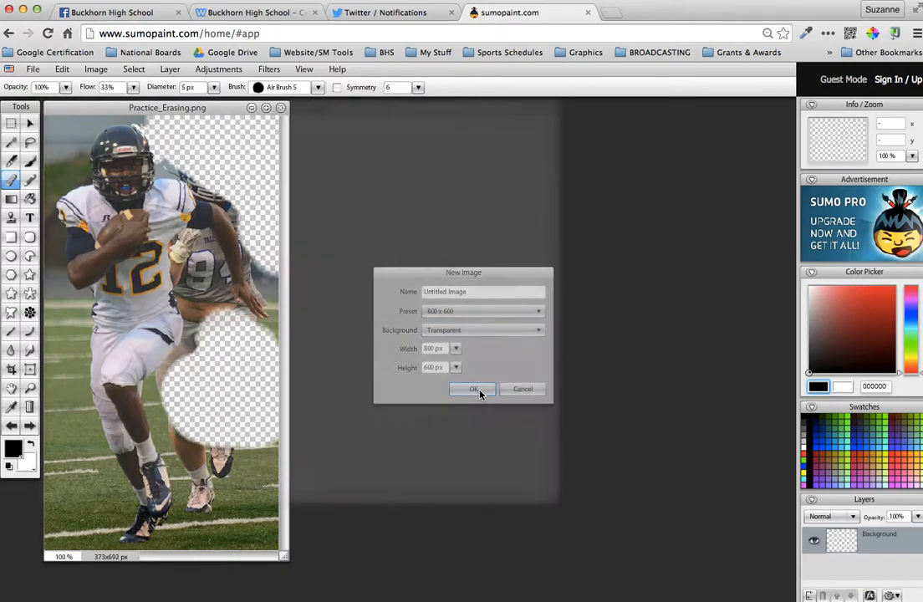
{"action": "left_click", "coordinate": [473, 388]}
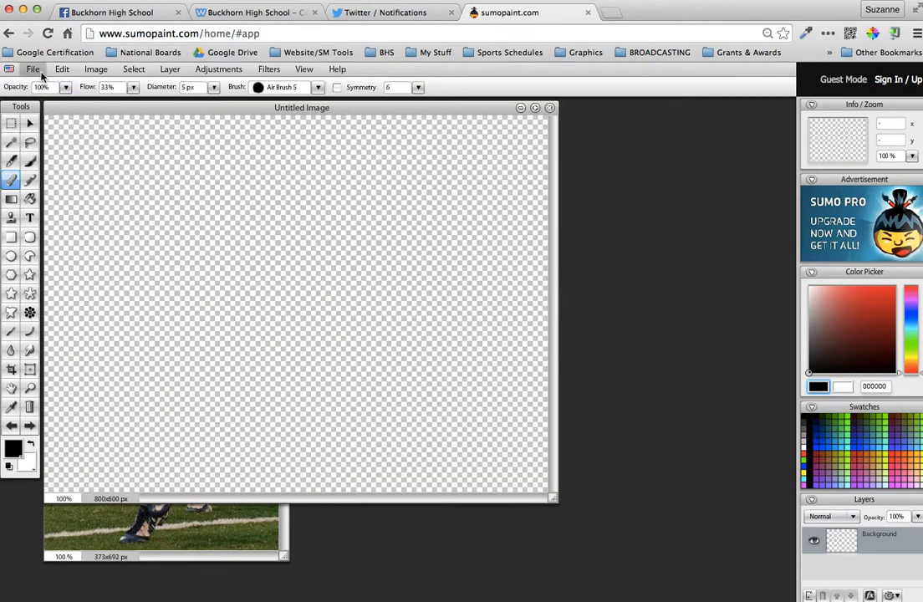
{"action": "left_click", "coordinate": [33, 69]}
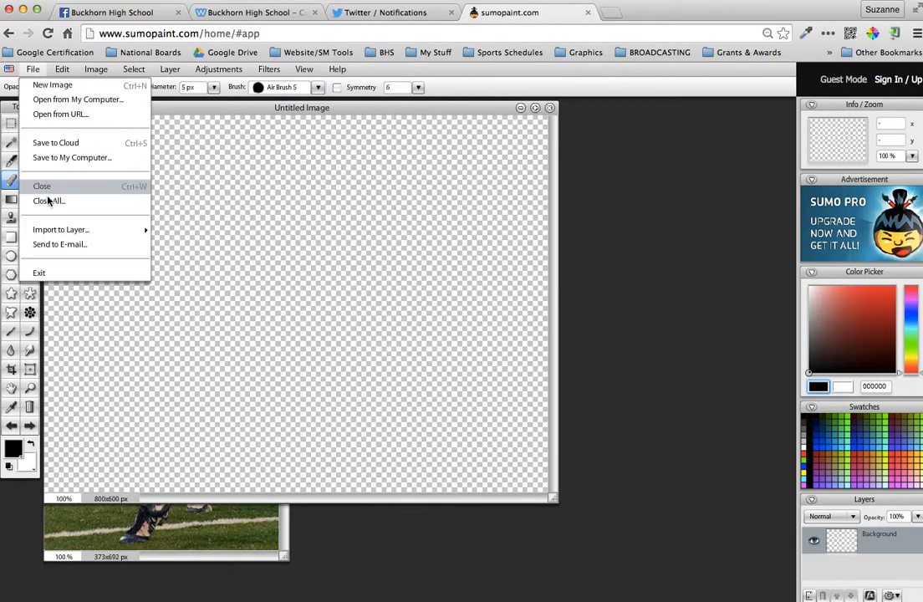
{"action": "mouse_move", "coordinate": [60, 229]}
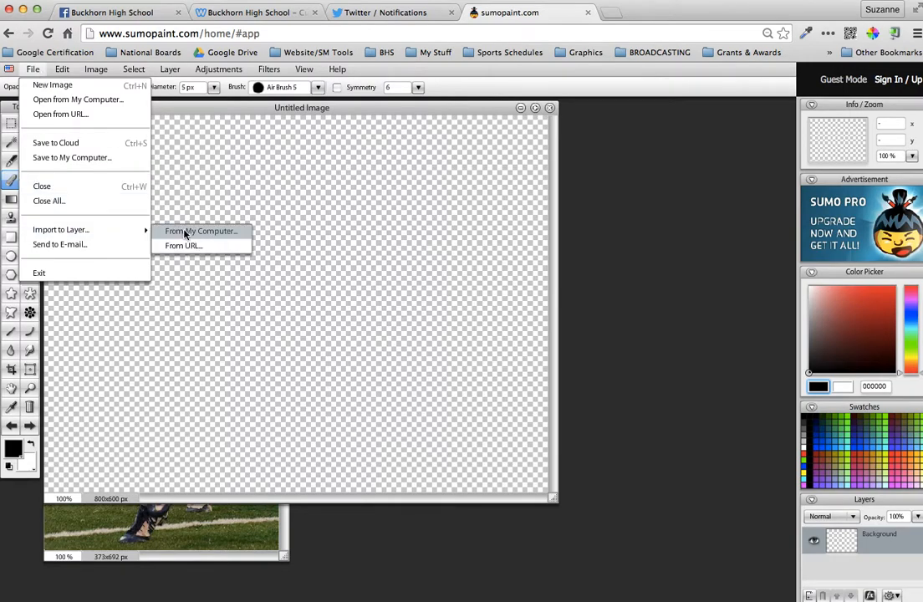
{"action": "left_click", "coordinate": [201, 231]}
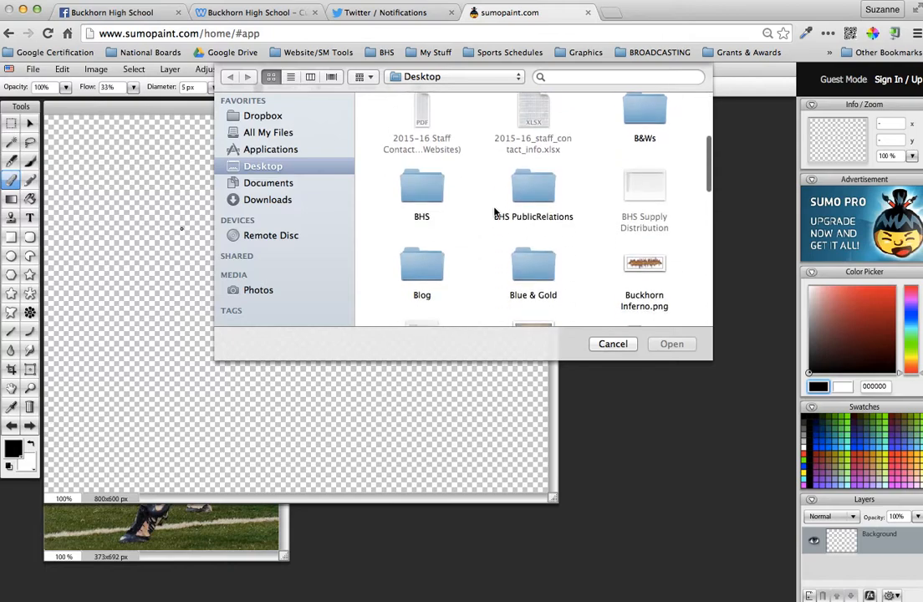
{"action": "scroll", "scroll_direction": "down", "scroll_amount": 3}
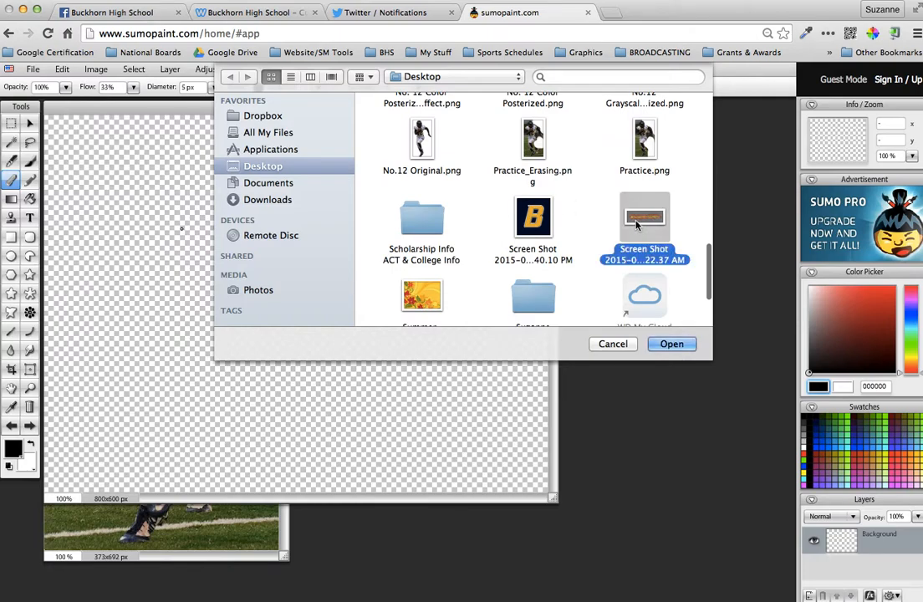
Step: Import the Buckhorn screenshot as a new layer centered on the transparent canvas
{"action": "left_click", "coordinate": [672, 344]}
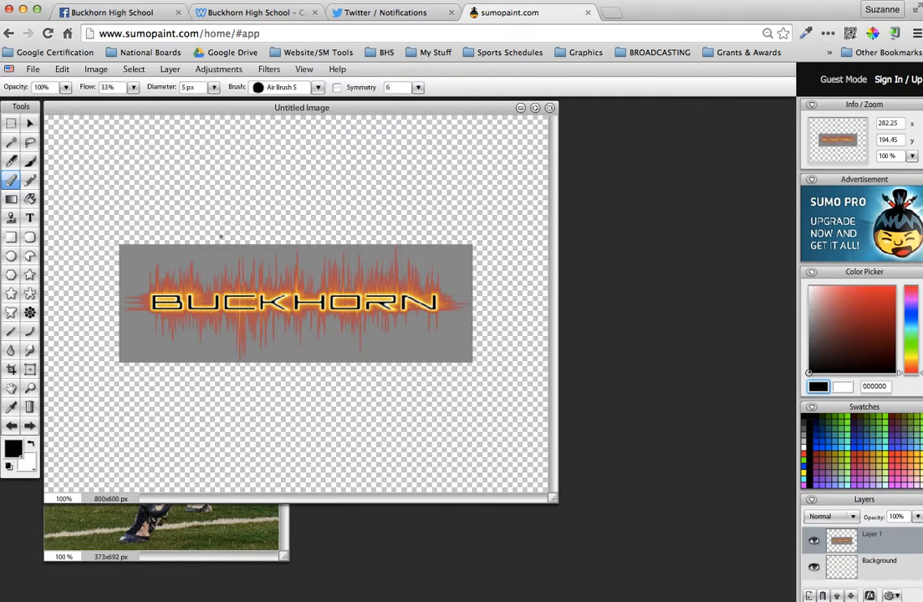
{"action": "mouse_move", "coordinate": [293, 288]}
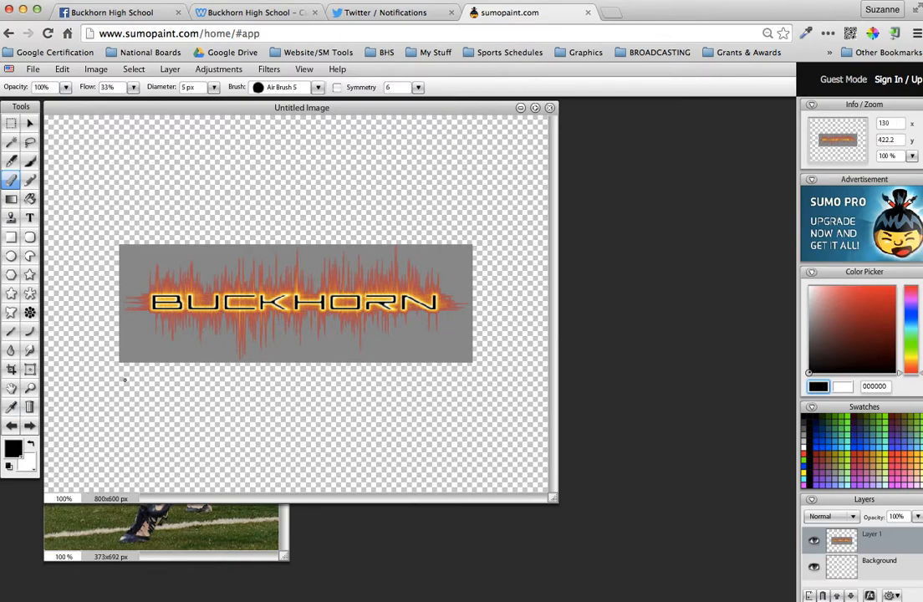
{"action": "mouse_move", "coordinate": [141, 349]}
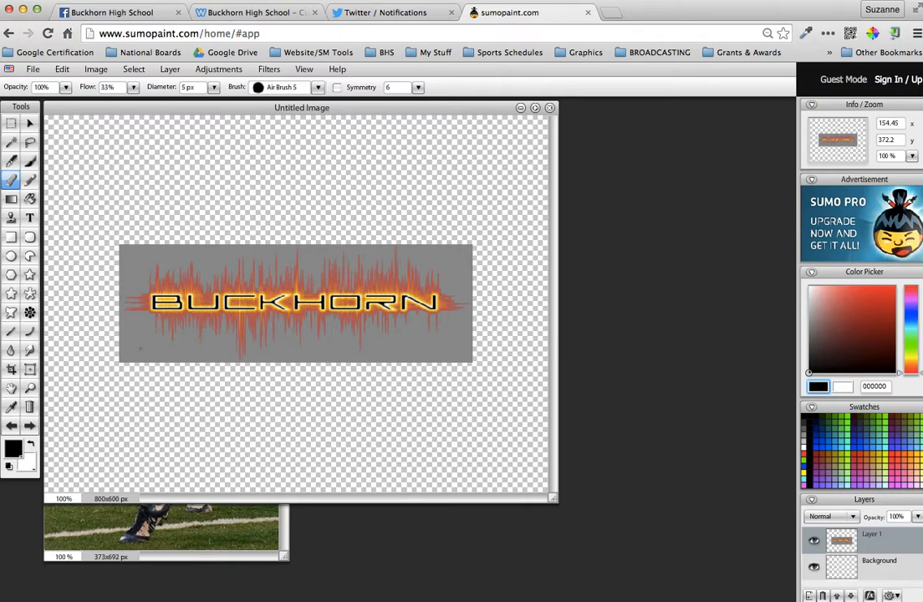
{"action": "mouse_move", "coordinate": [141, 269]}
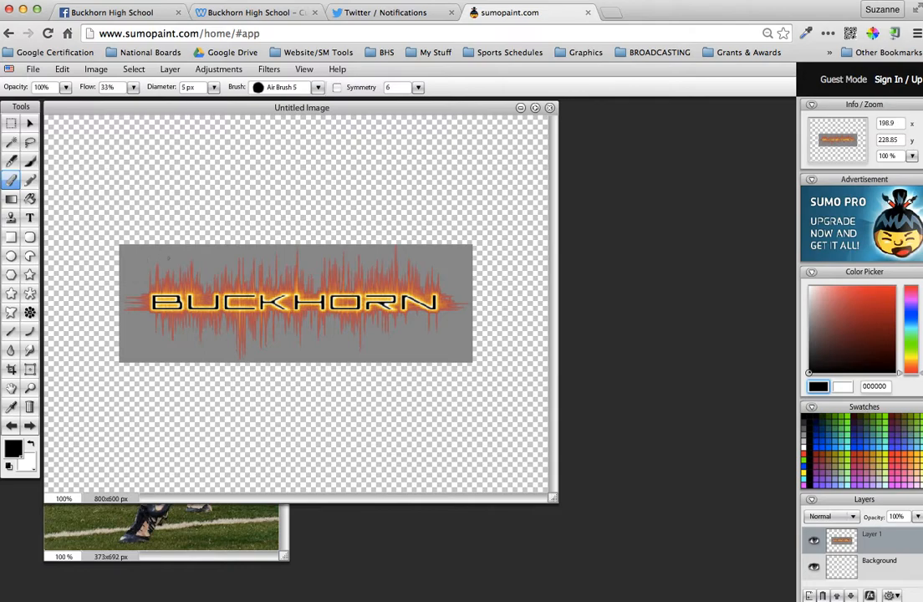
{"action": "mouse_move", "coordinate": [35, 161]}
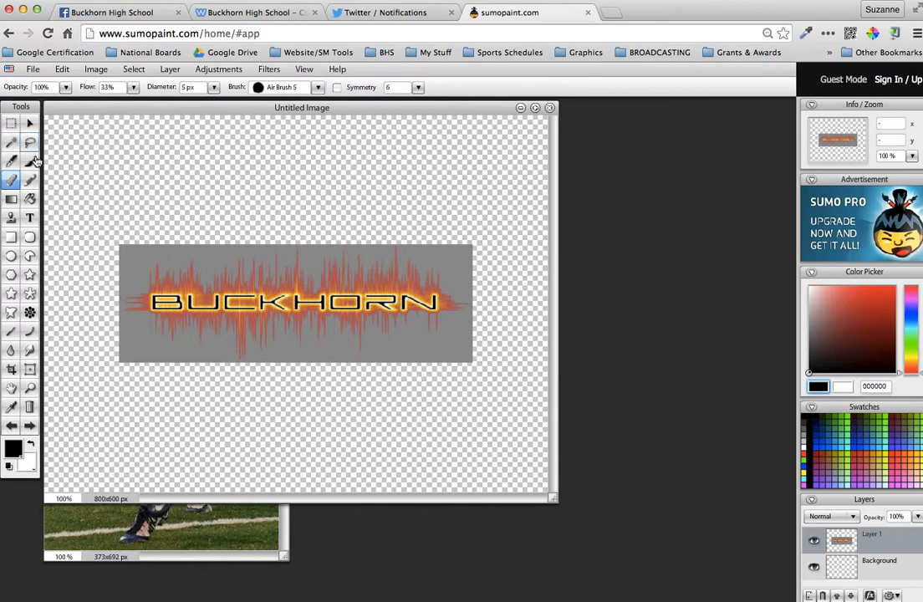
{"action": "mouse_move", "coordinate": [13, 143]}
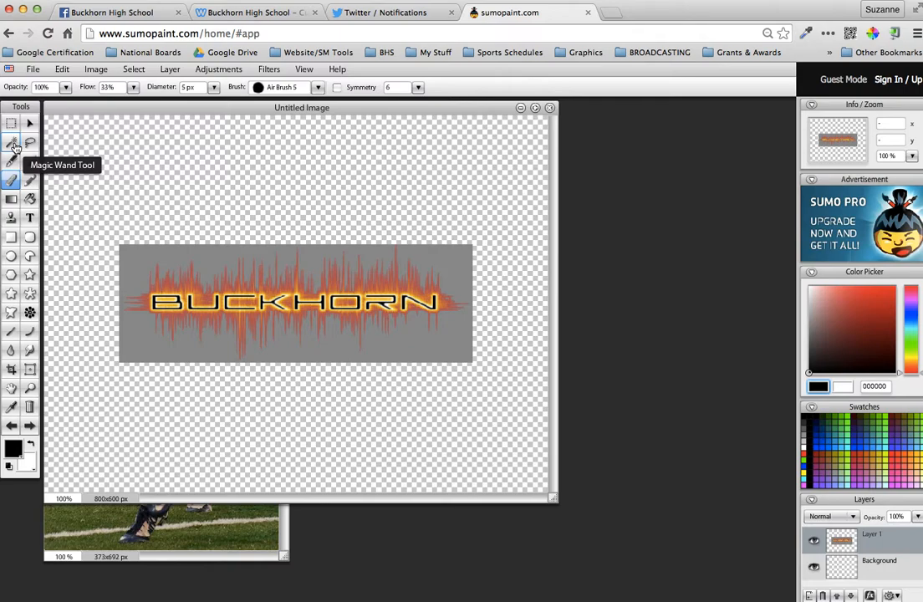
Step: Select the gray background around the Buckhorn logo with the Magic Wand for removal
{"action": "left_click", "coordinate": [11, 142]}
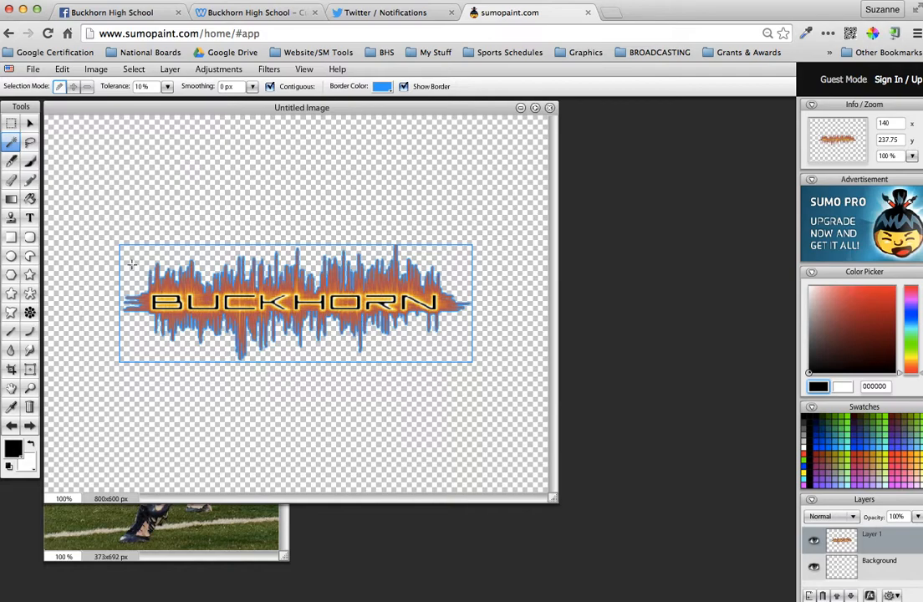
{"action": "mouse_move", "coordinate": [287, 237]}
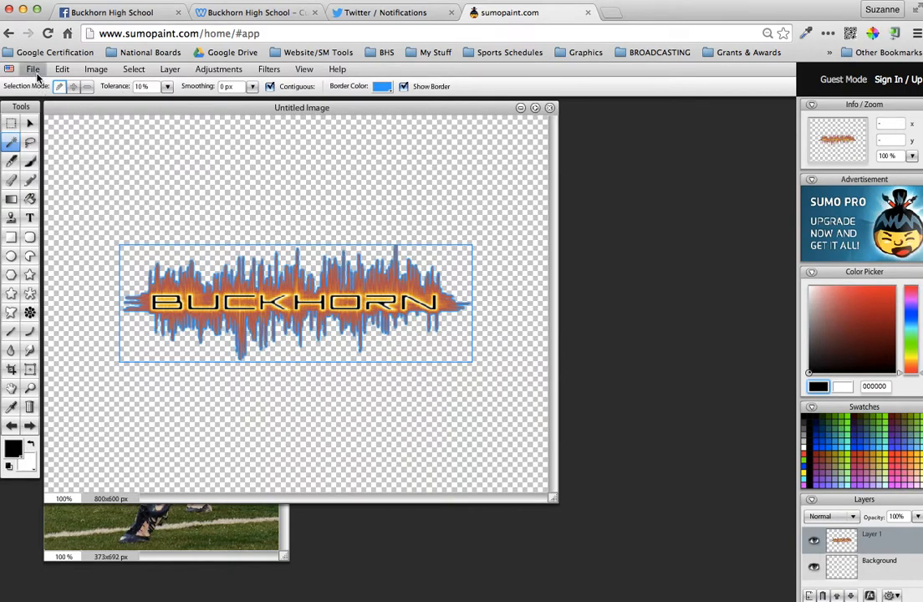
{"action": "mouse_move", "coordinate": [428, 130]}
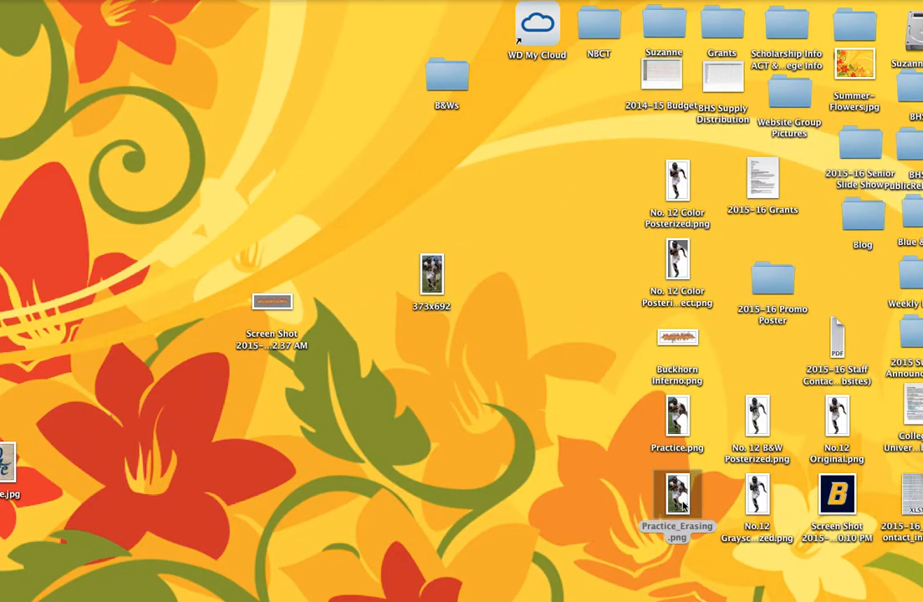
Step: Preview Practice_Erasing.png from the Desktop showing the football player on transparency
{"action": "double_click", "coordinate": [675, 493]}
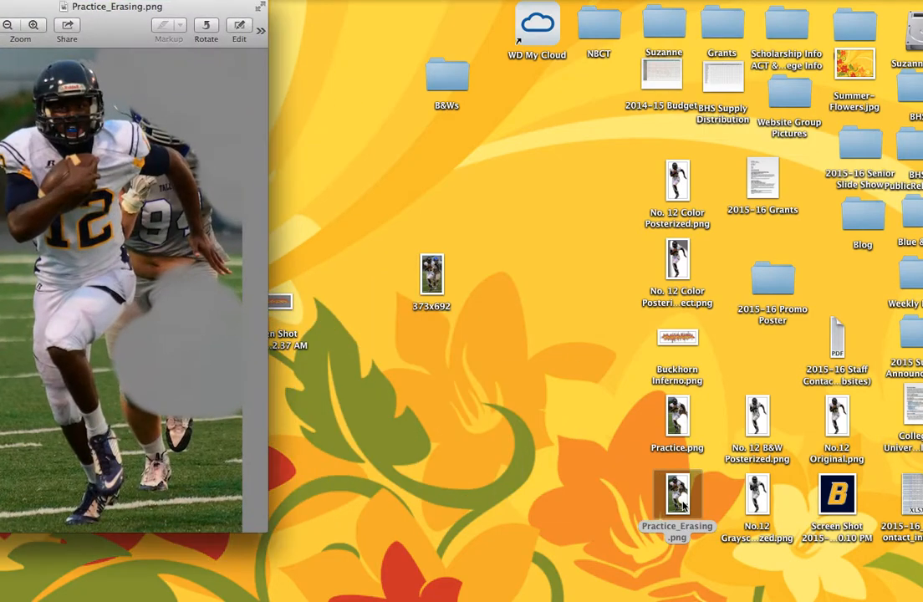